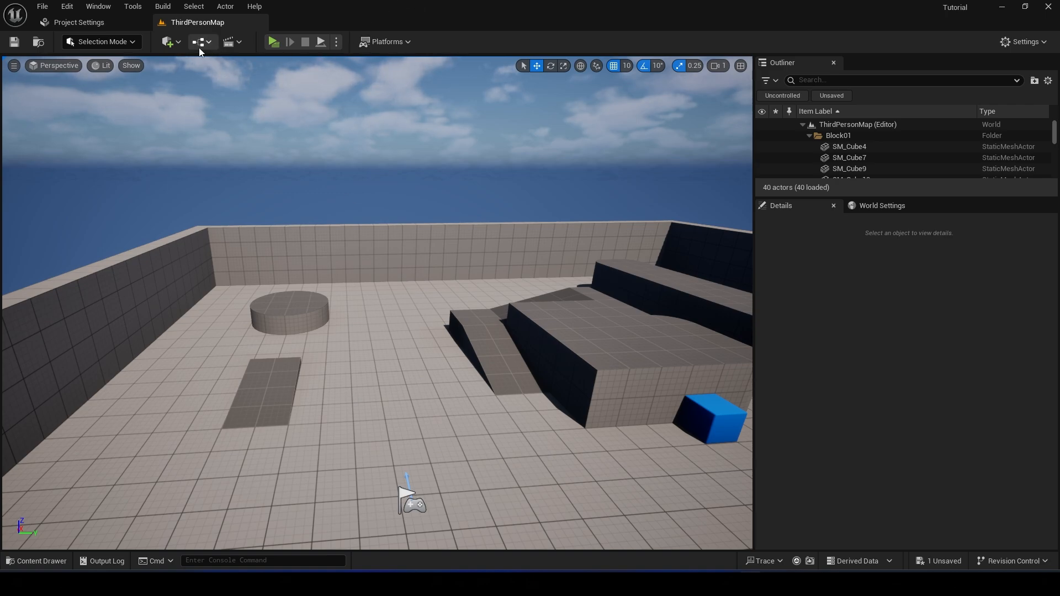
# - Place a Scene Capture 2D actor from Quick Add and set its Location Z to 1000
pyautogui.click(167, 41)
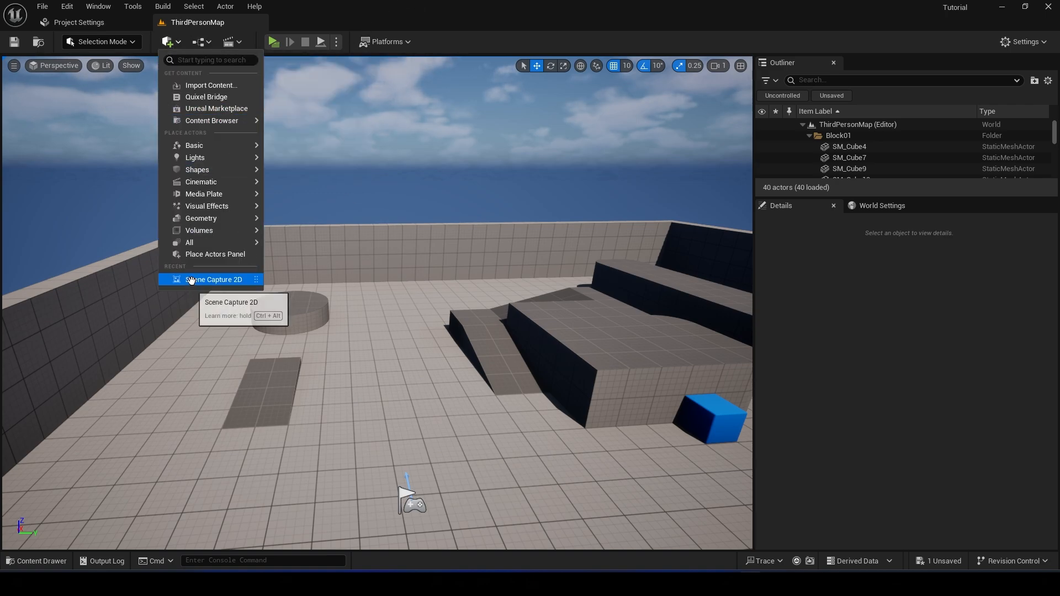
pyautogui.click(213, 279)
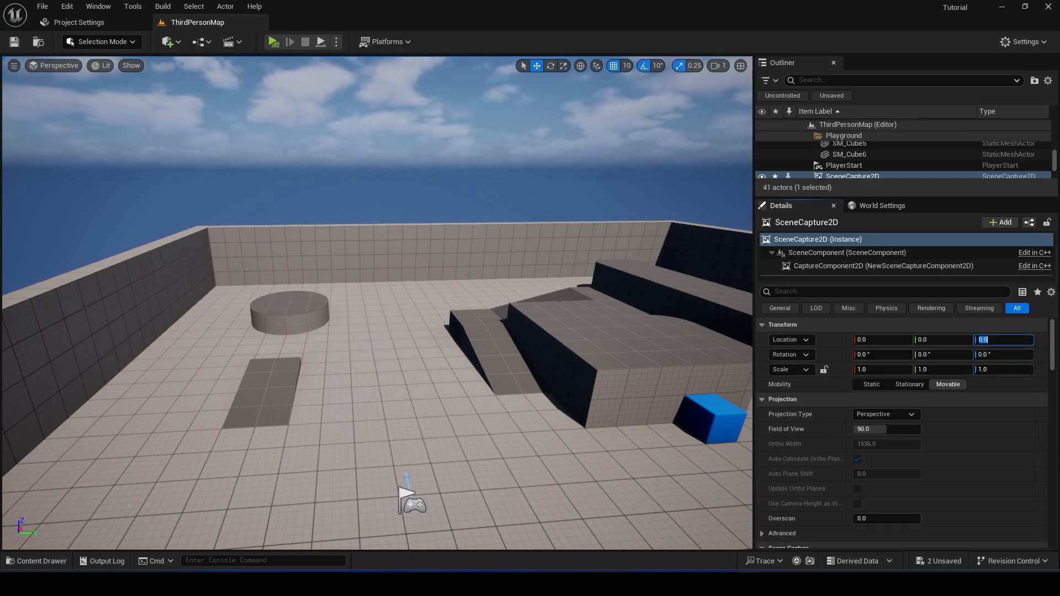
pyautogui.write('1000.0')
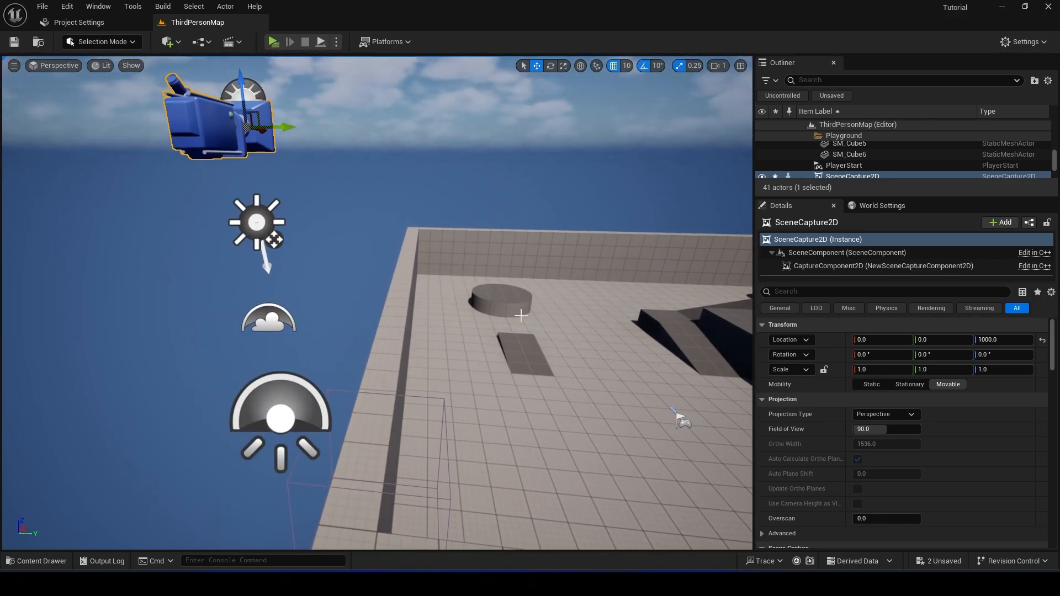
# - Switch the capture's Projection Type to Orthographic with Ortho Width 9000
pyautogui.click(885, 414)
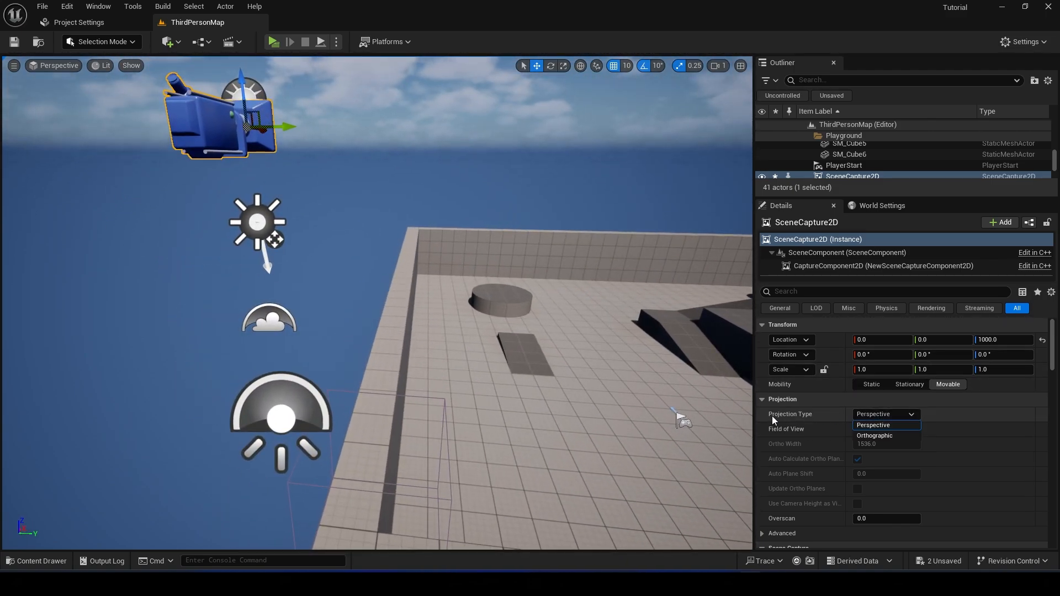
pyautogui.click(875, 436)
pyautogui.write('9000')
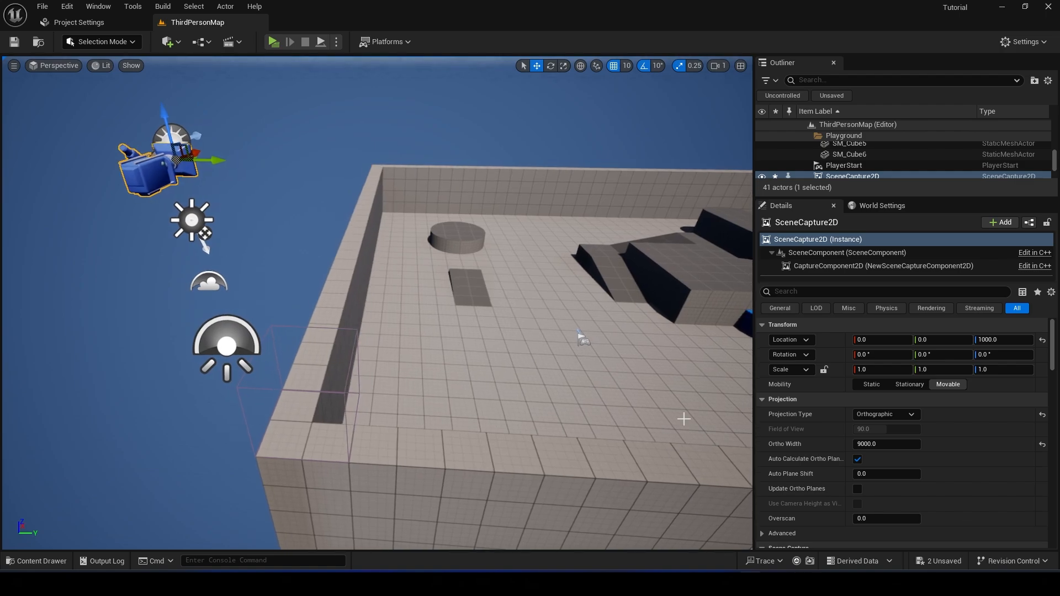
pyautogui.scroll(-3)
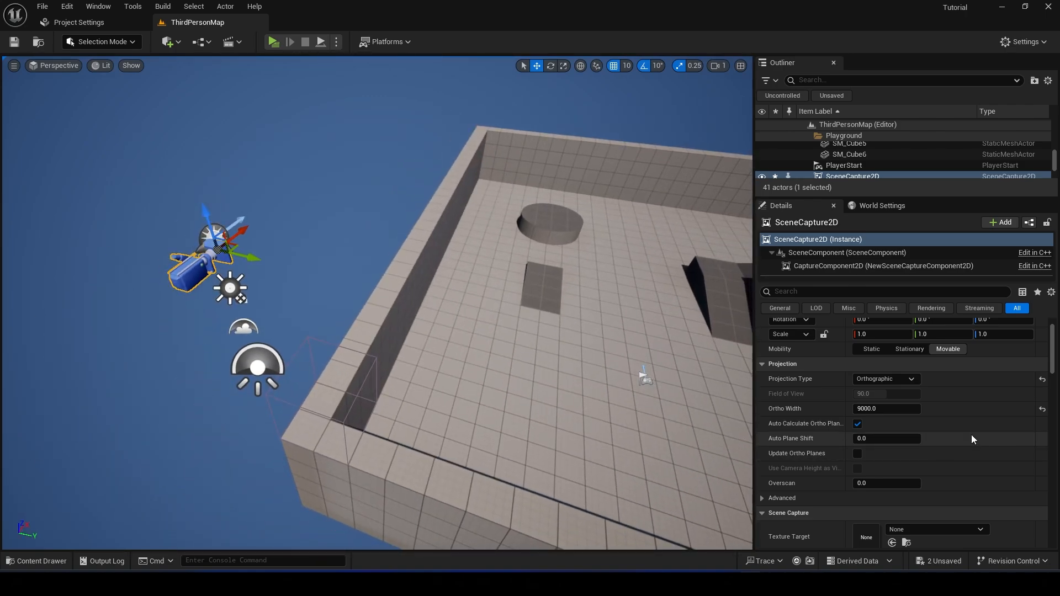
pyautogui.scroll(-3)
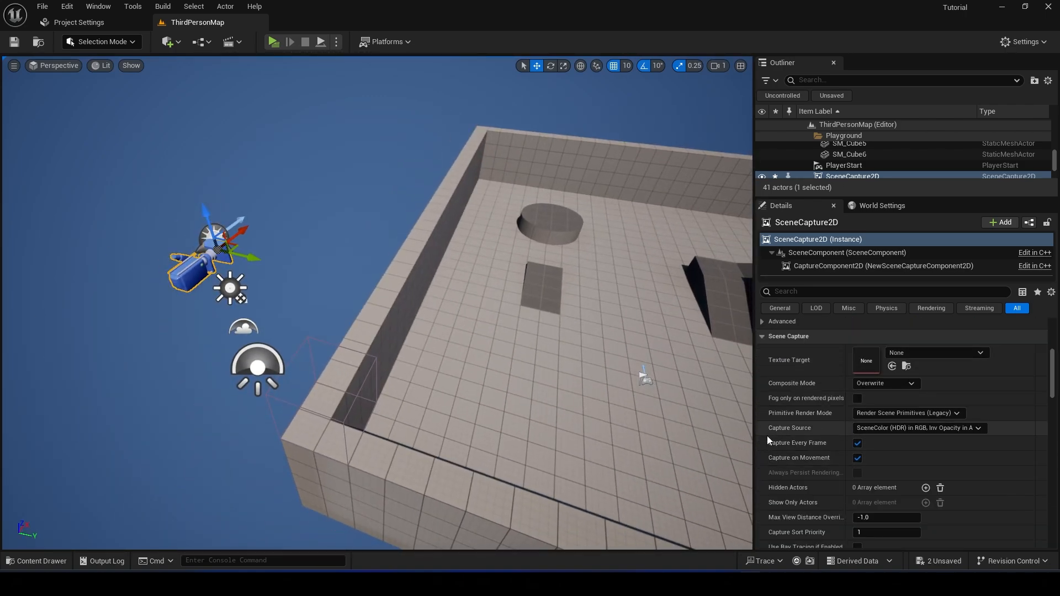
# - Set Capture Source to 'SceneColor (HDR) in RGB, SceneDepth in A' targeting RT_Minimap
pyautogui.click(916, 427)
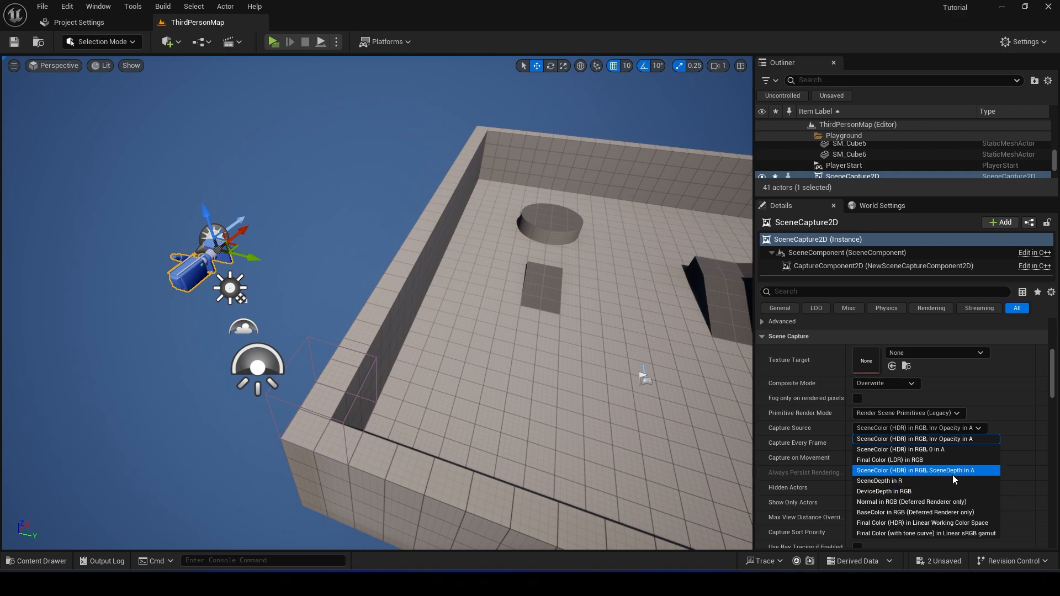
pyautogui.click(923, 470)
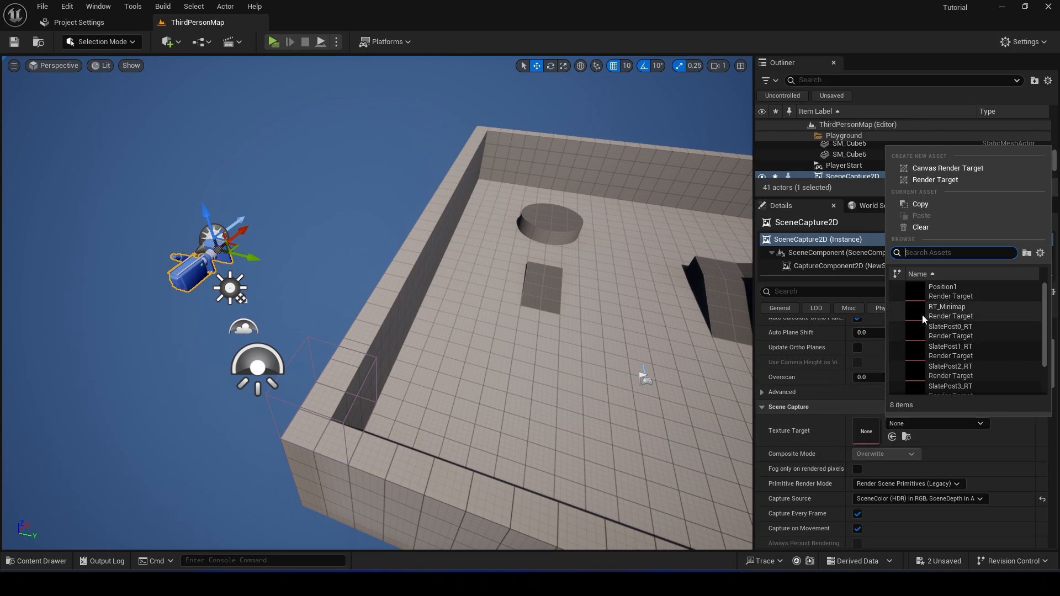
pyautogui.moveTo(947, 308)
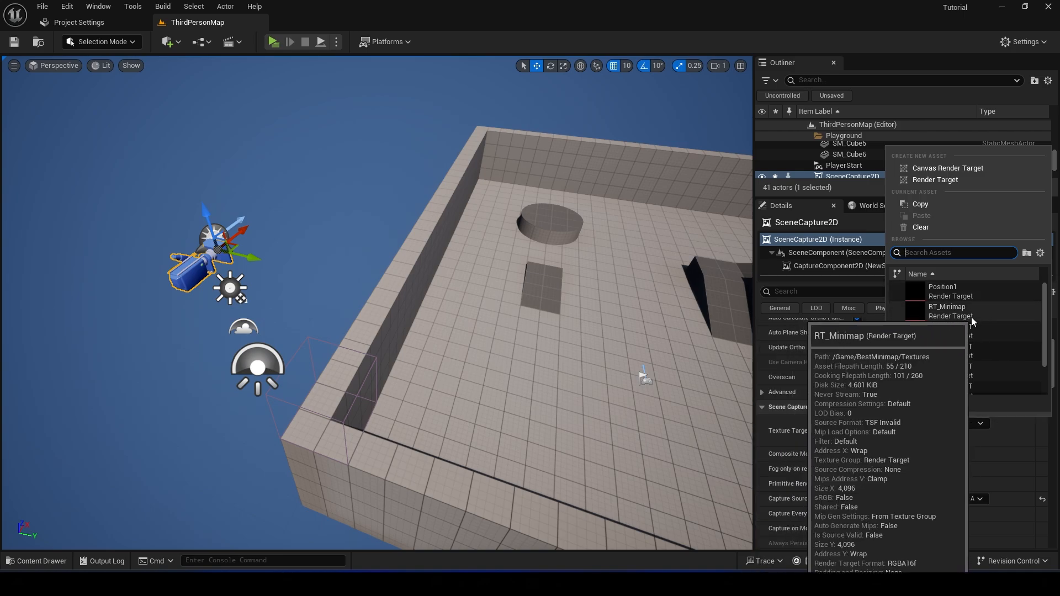
pyautogui.click(948, 306)
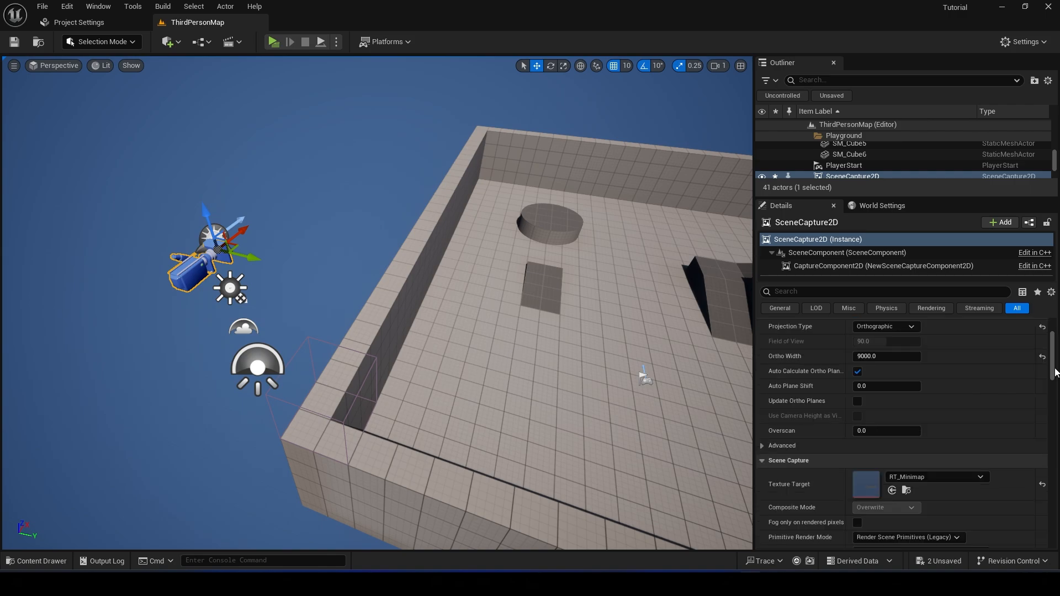
pyautogui.moveTo(1052, 372)
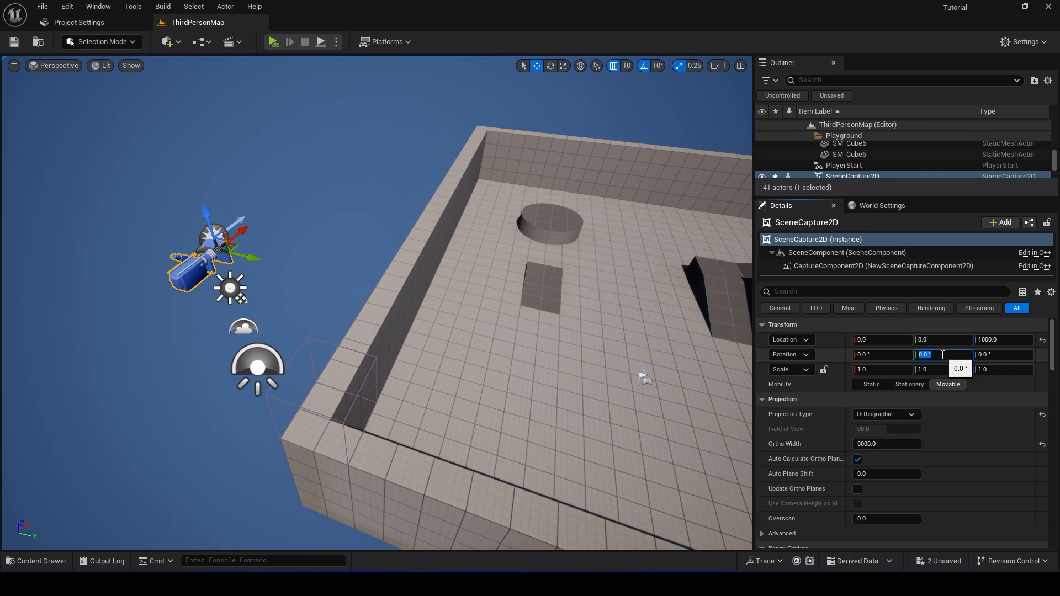
# - Set the capture's Rotation Y to -90 so it looks straight down
pyautogui.write('-9')
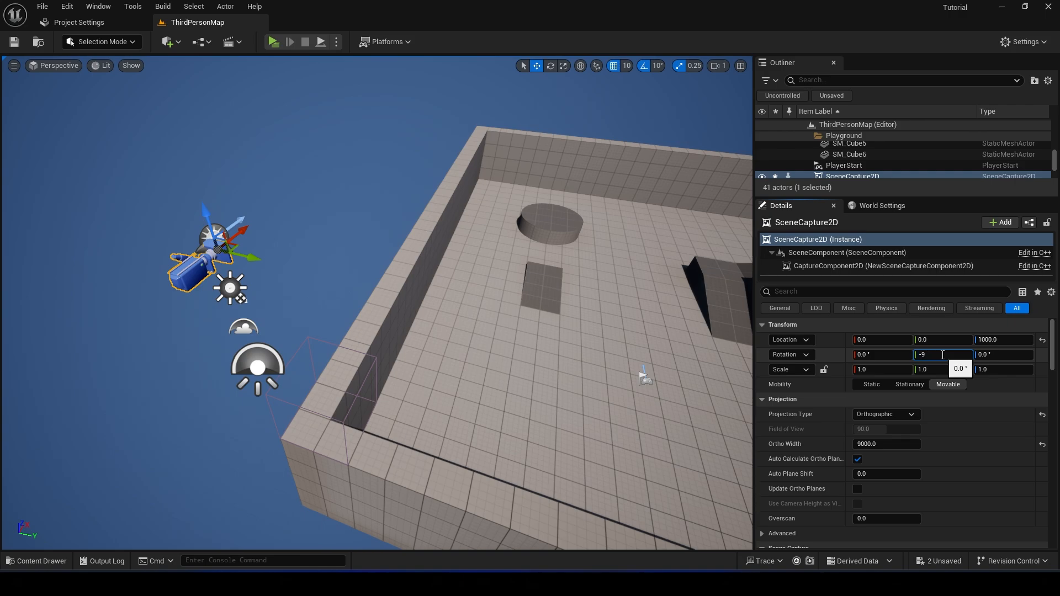
pyautogui.press('Enter')
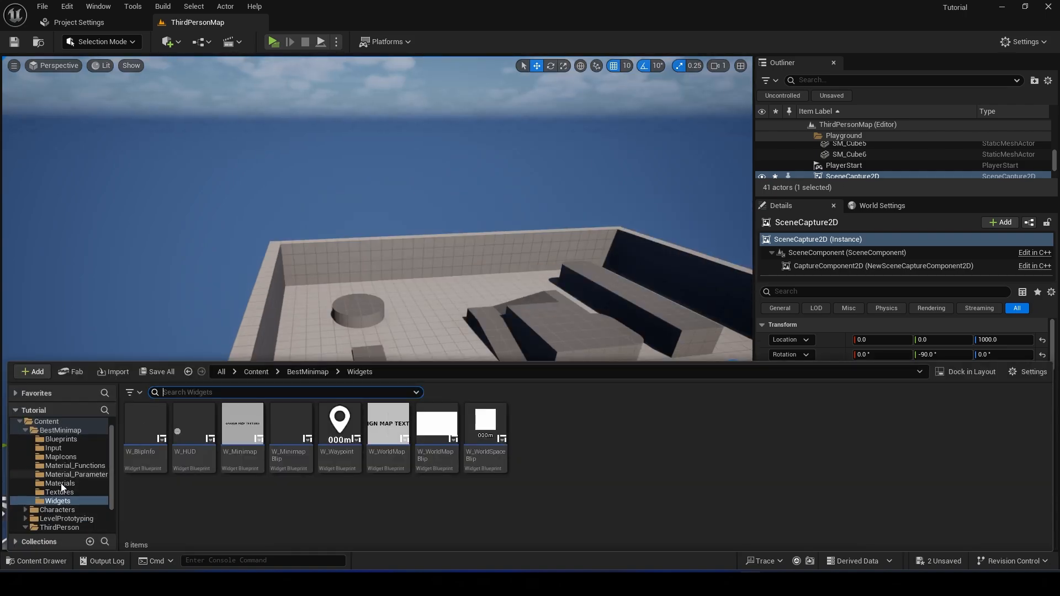
# - Delete the old RT_Minimap_Tex and create a static texture from RT_Minimap
pyautogui.click(58, 504)
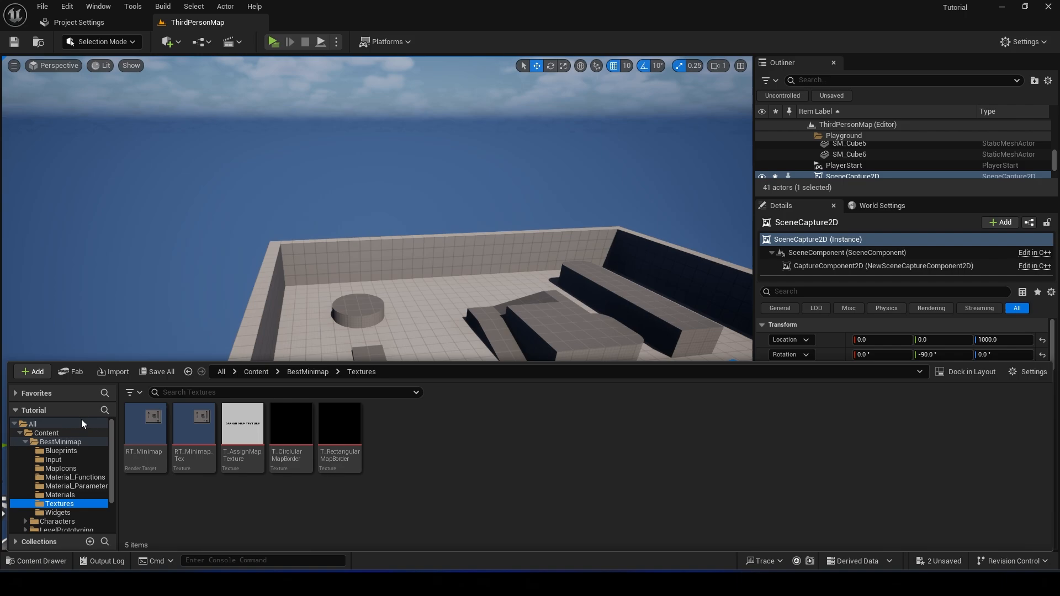
pyautogui.click(192, 426)
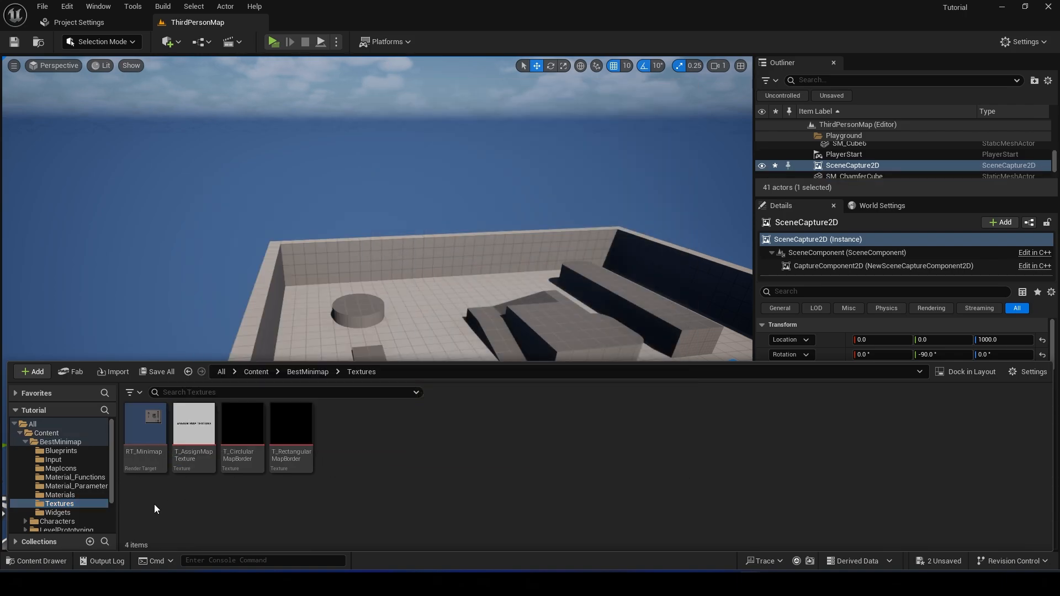
pyautogui.moveTo(201, 424)
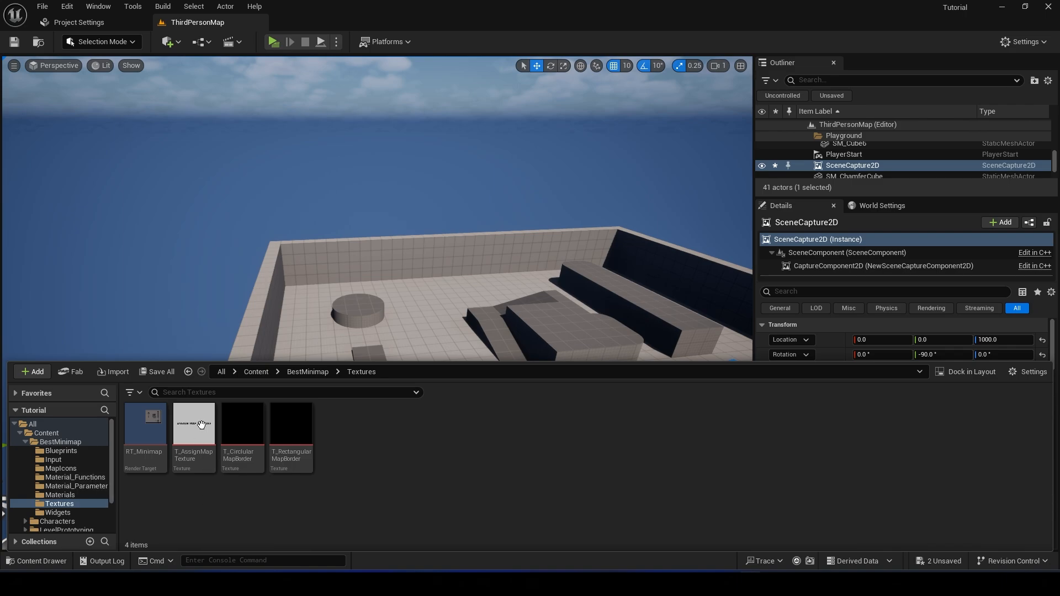
pyautogui.moveTo(144, 423)
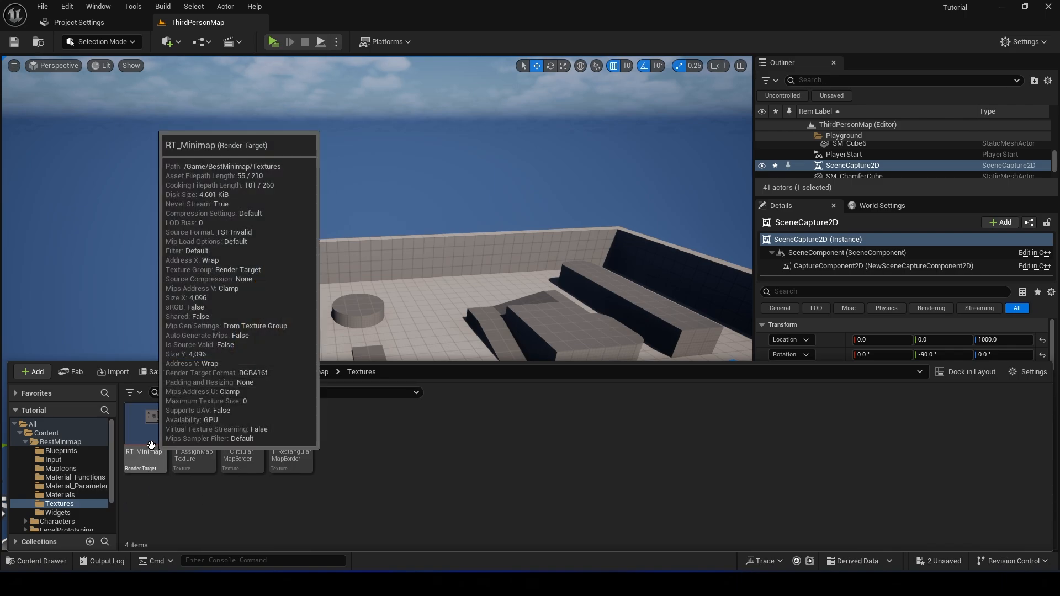
pyautogui.rightClick(144, 437)
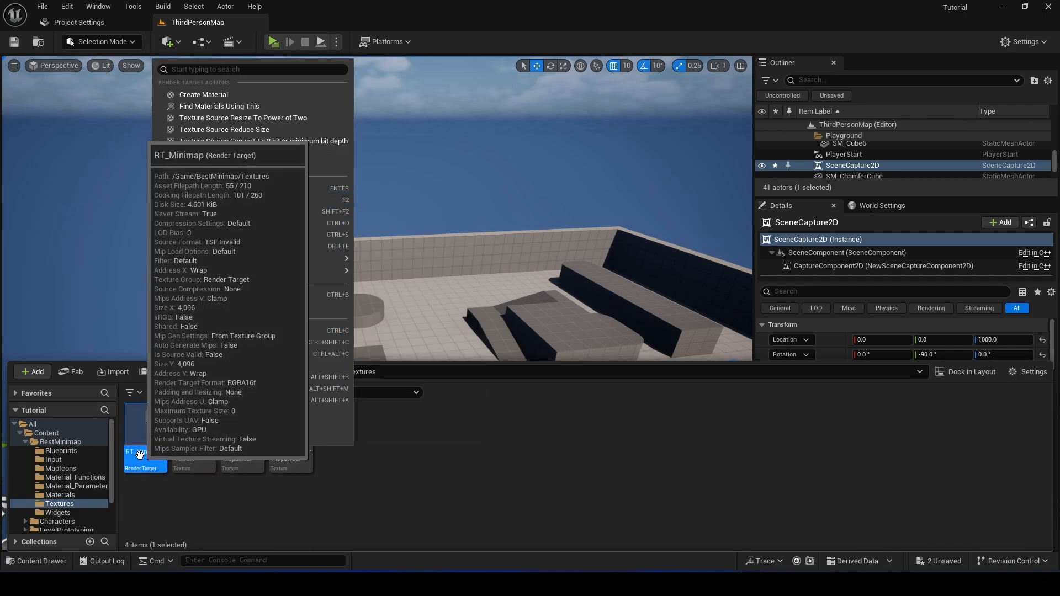
pyautogui.moveTo(213, 164)
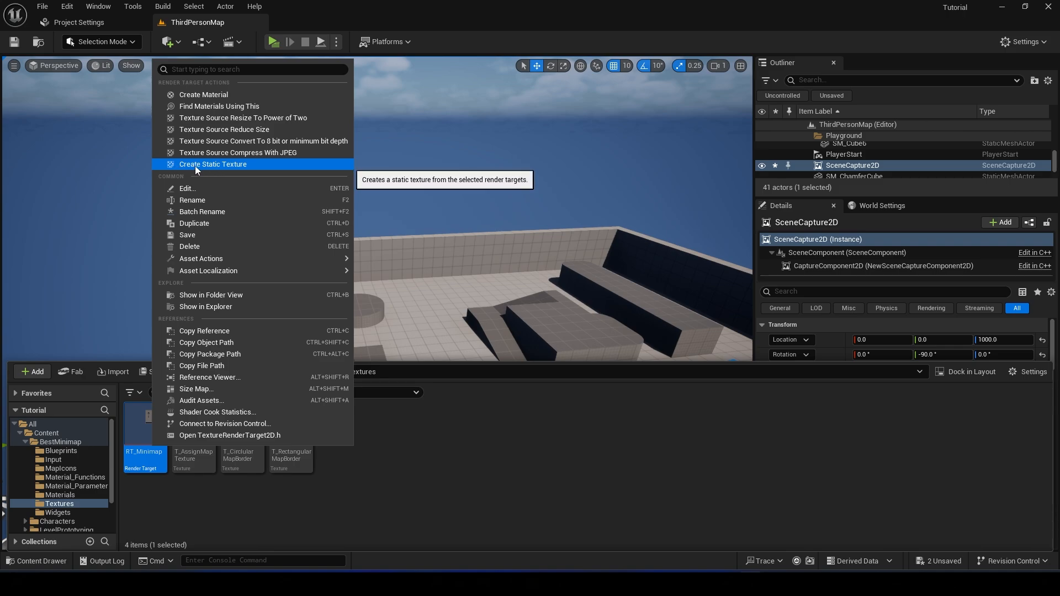
pyautogui.click(212, 163)
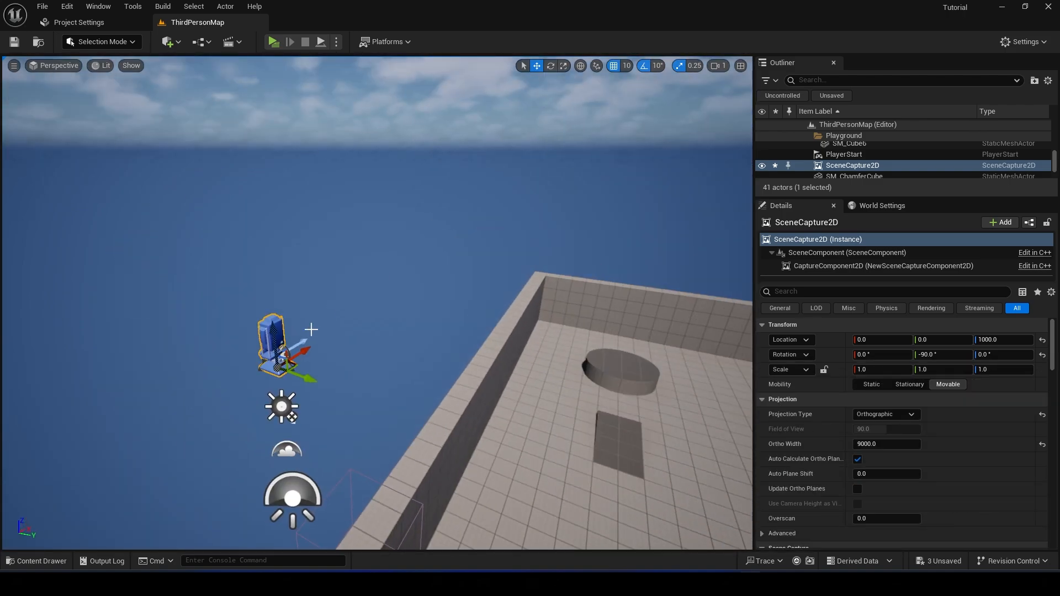
pyautogui.moveTo(772, 457)
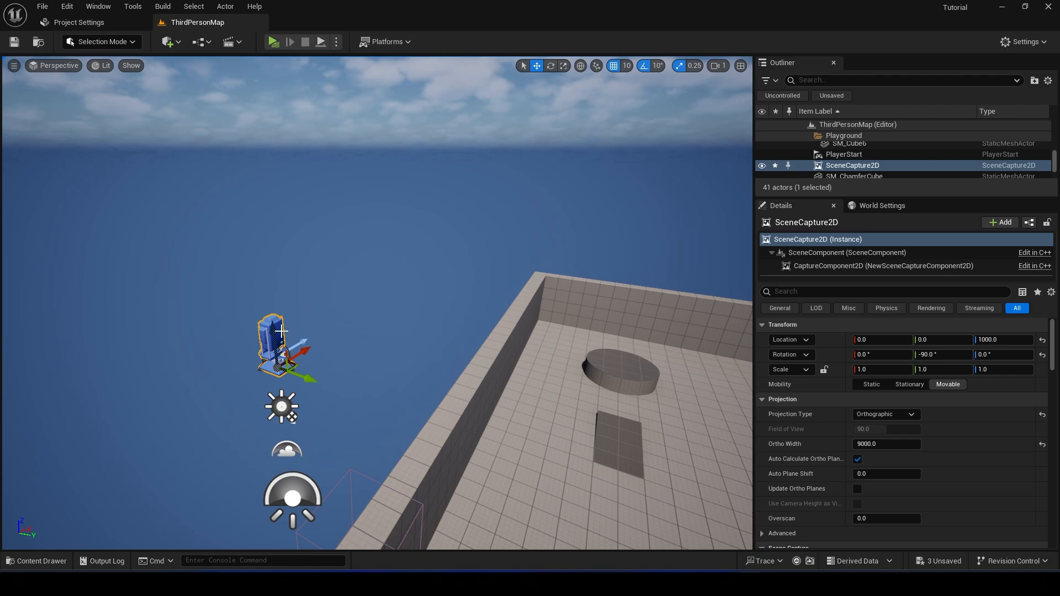
pyautogui.moveTo(318, 344)
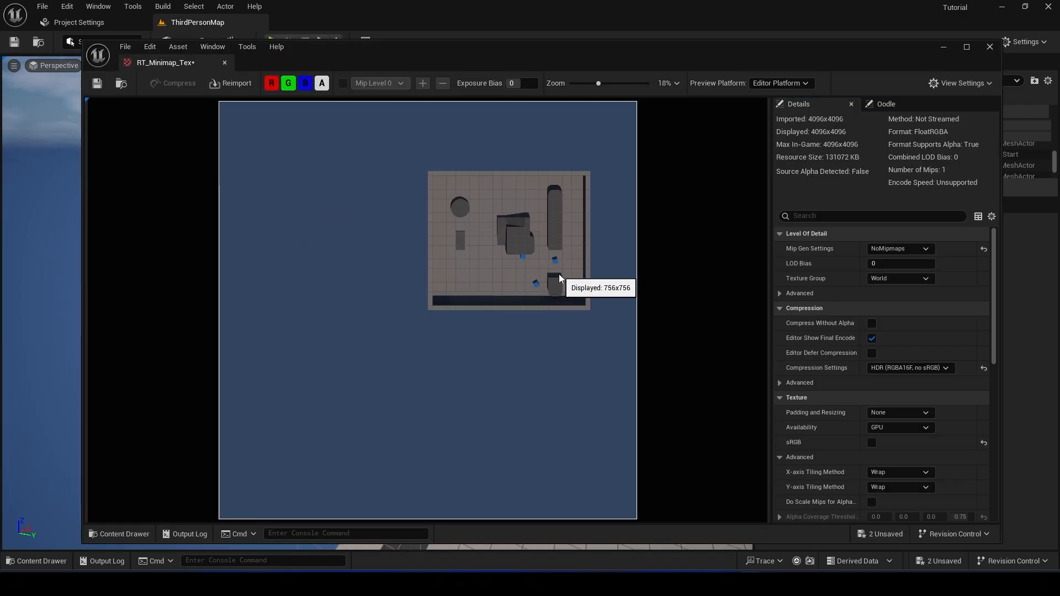
pyautogui.moveTo(546, 266)
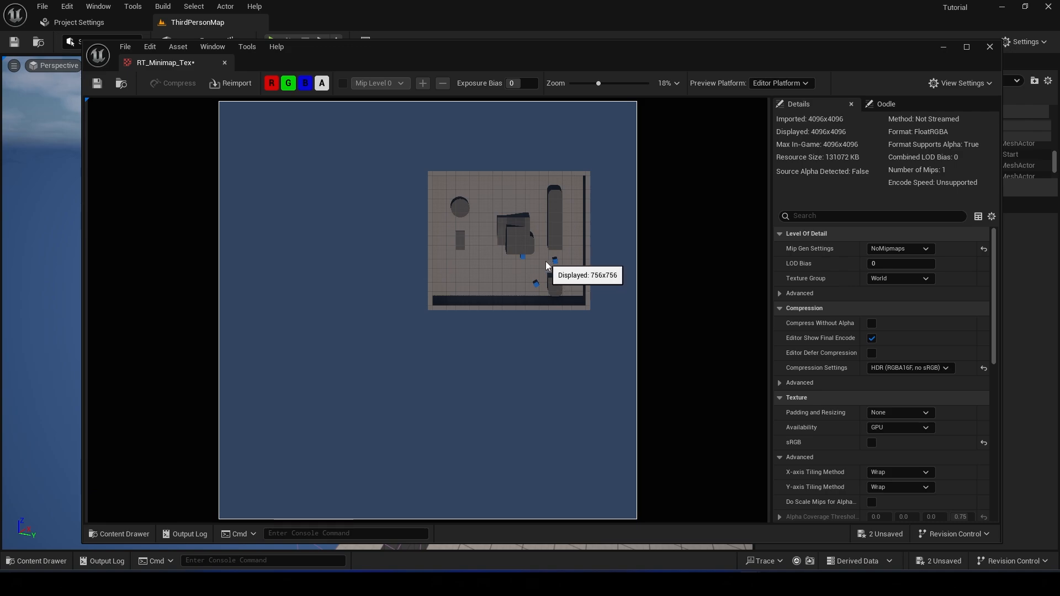
pyautogui.moveTo(535, 299)
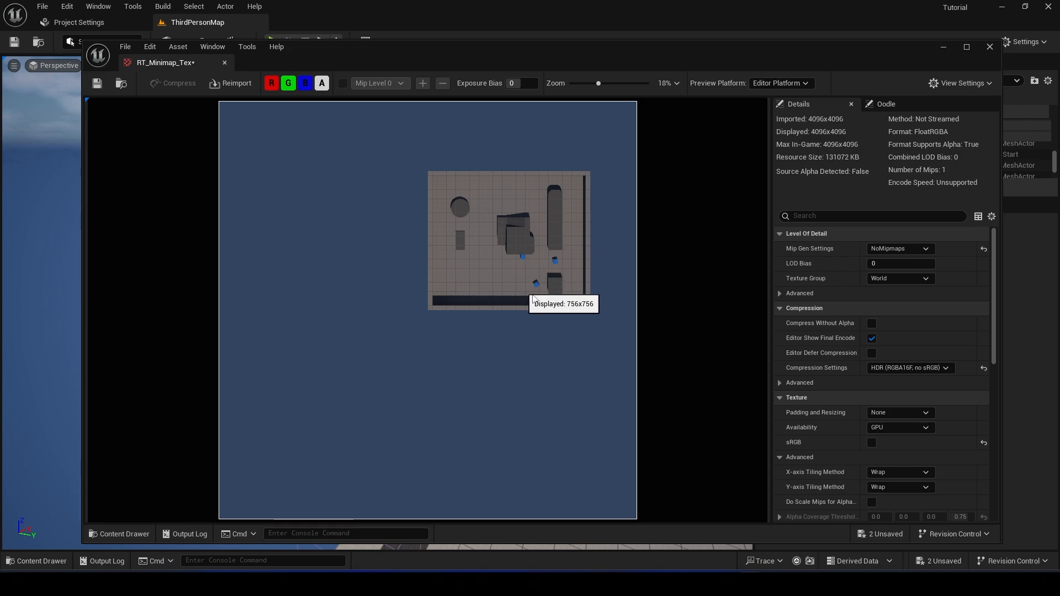
pyautogui.moveTo(451, 245)
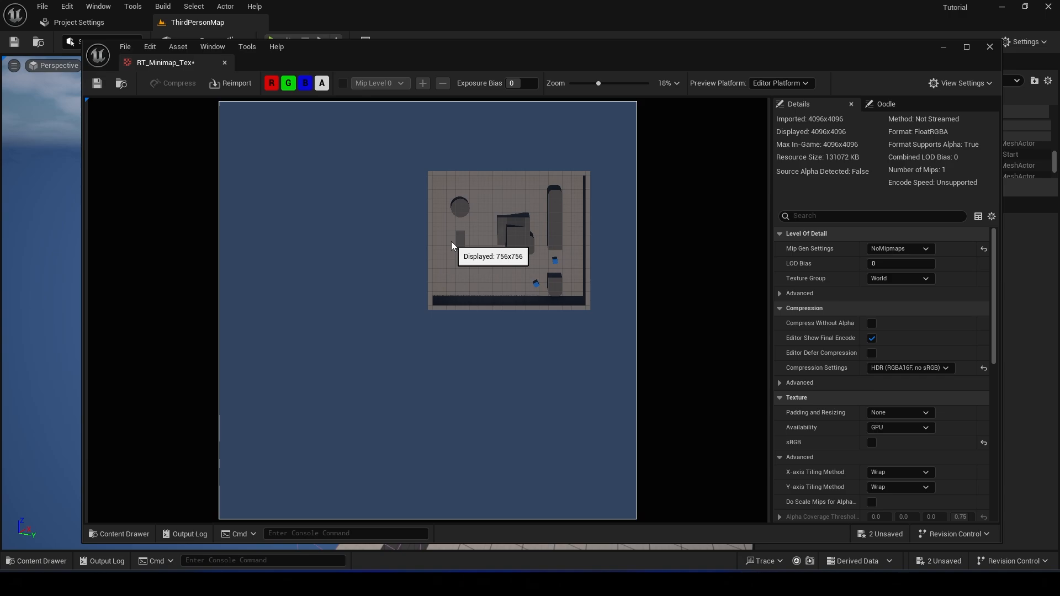
pyautogui.moveTo(528, 243)
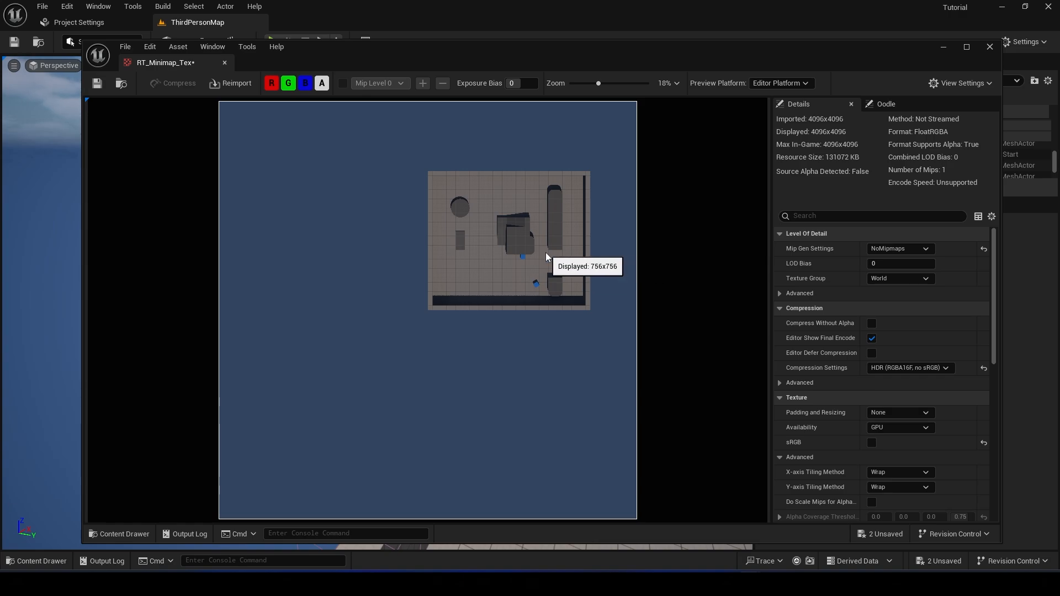
pyautogui.moveTo(531, 263)
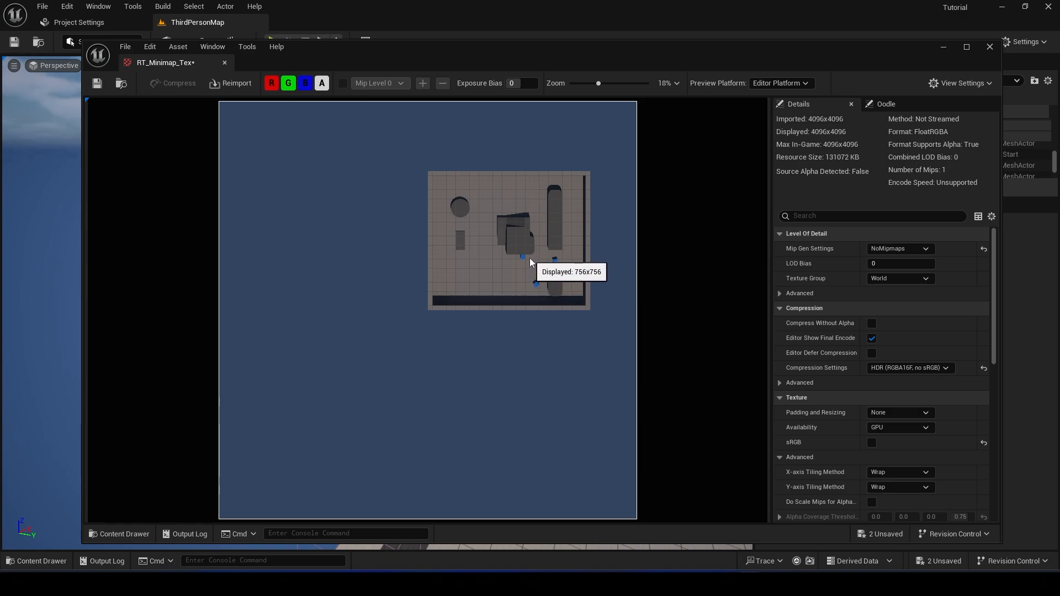
pyautogui.moveTo(550, 259)
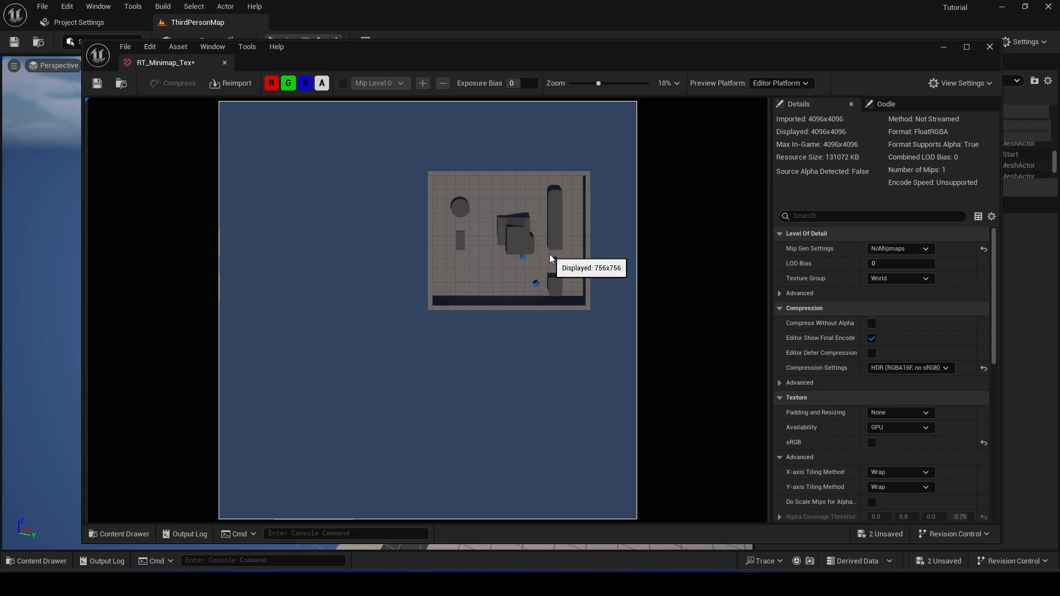
pyautogui.moveTo(464, 297)
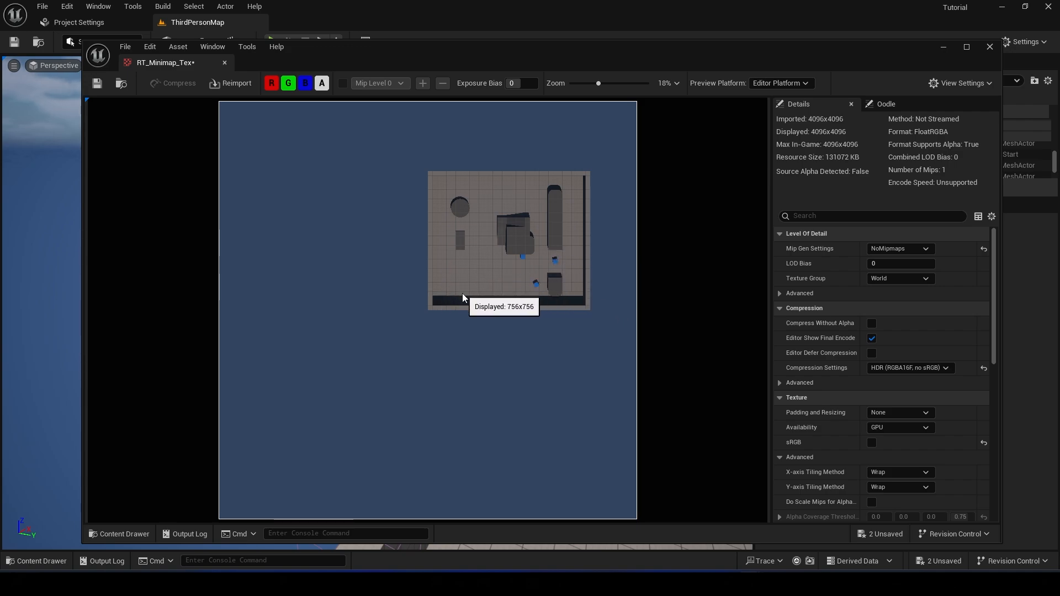
# - Inspect the new RT_Minimap_Tex top-down capture in the texture editor and save it
pyautogui.scroll(-3)
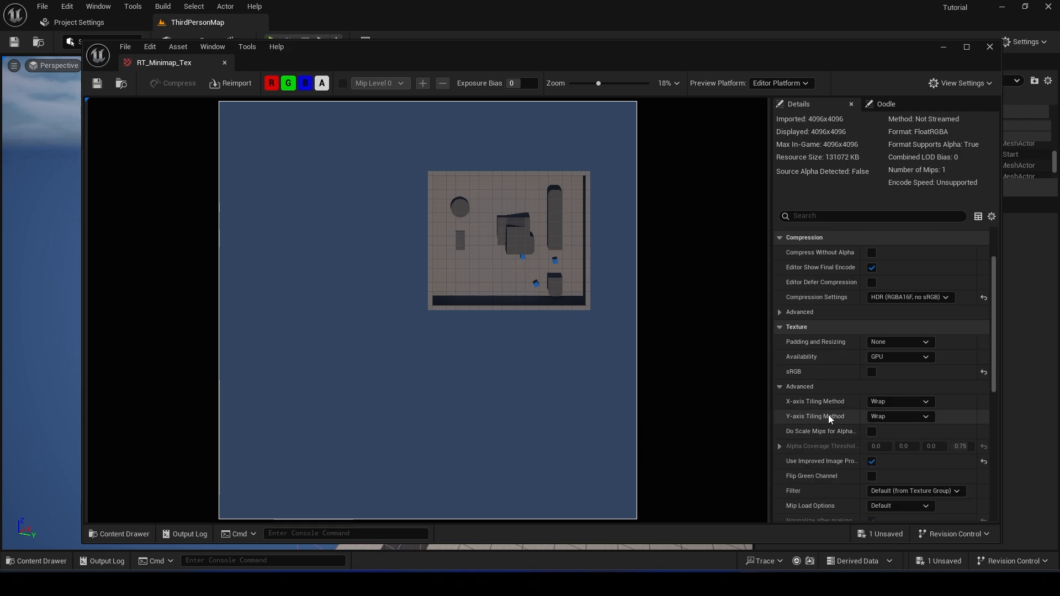
# - Set RT_Minimap_Tex X-axis and Y-axis Tiling Method to Clamp
pyautogui.scroll(-3)
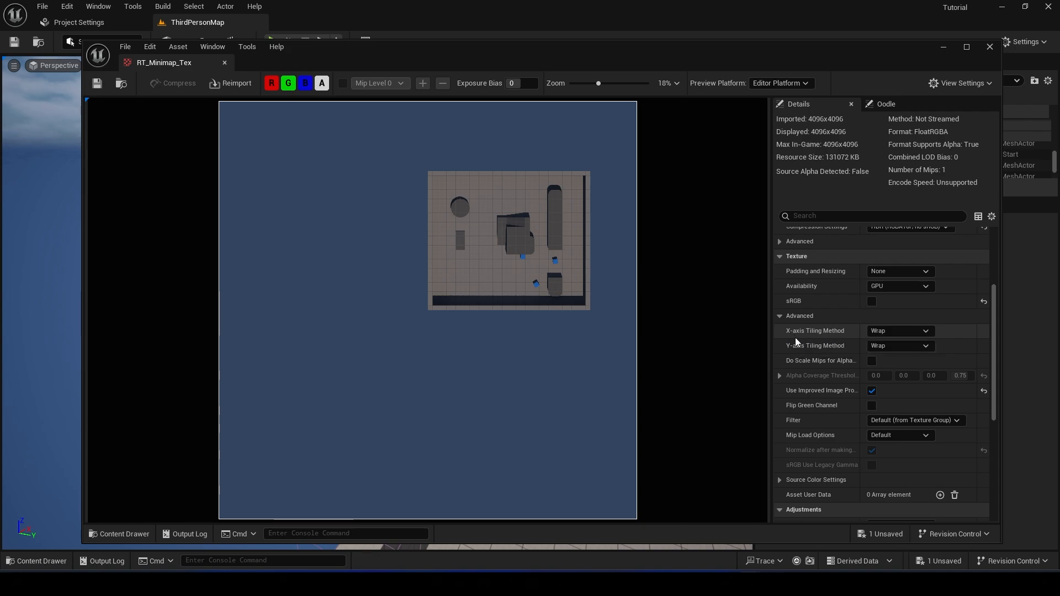
pyautogui.click(899, 330)
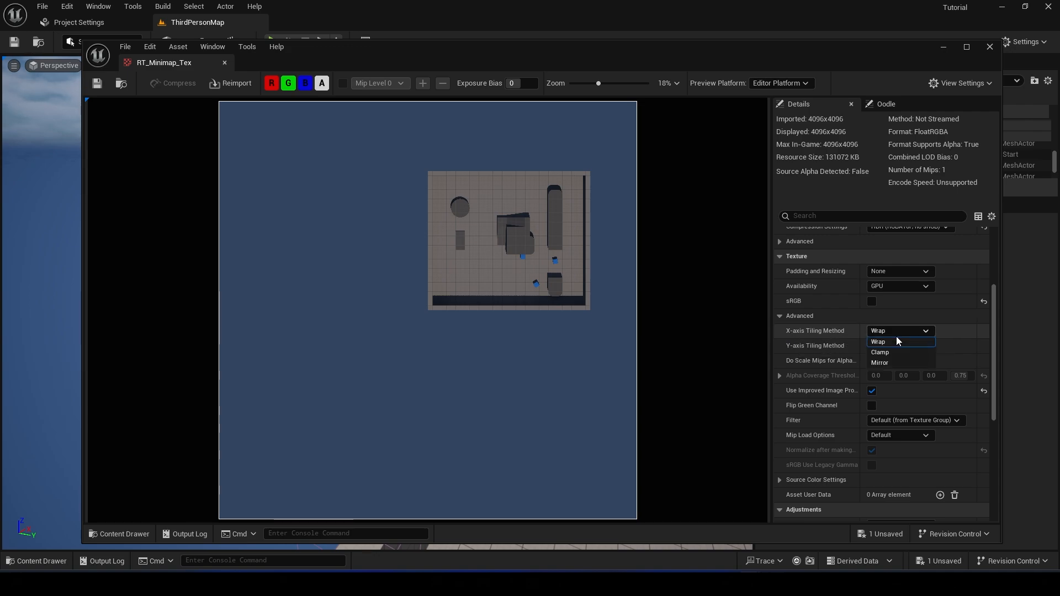
pyautogui.click(880, 351)
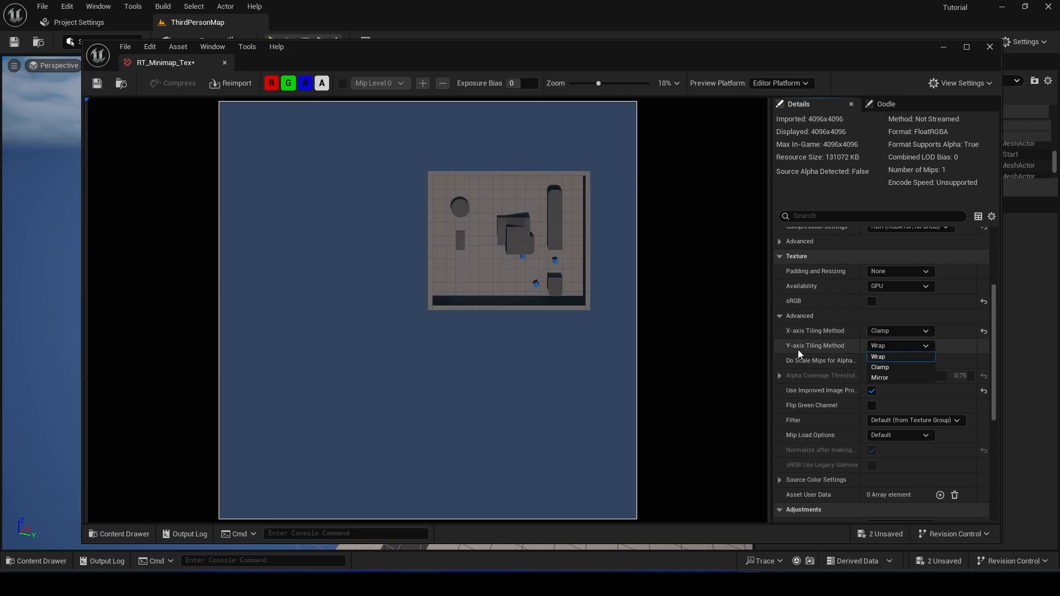
pyautogui.click(880, 367)
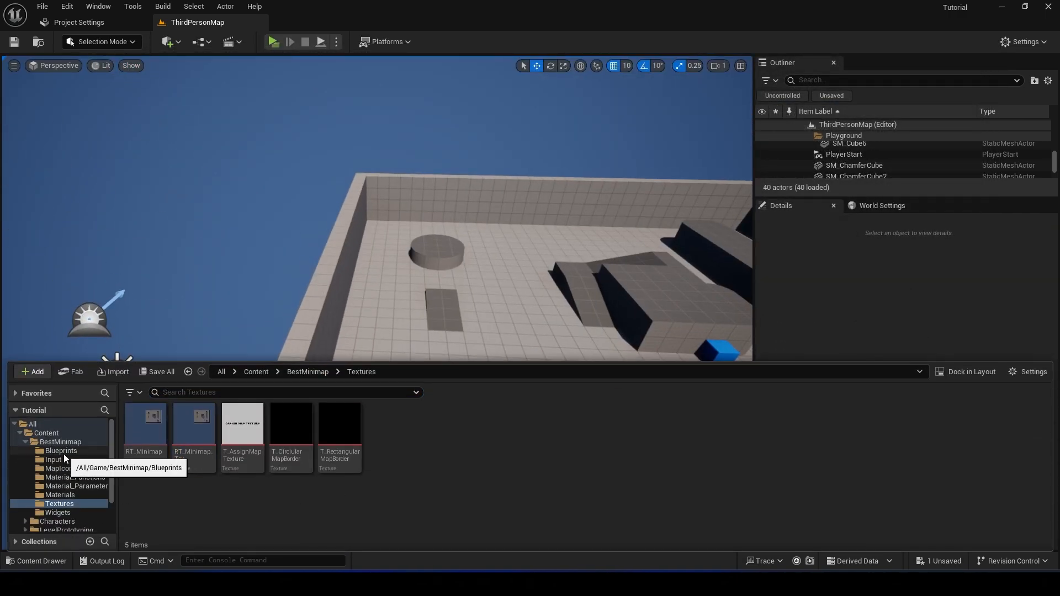
pyautogui.click(53, 510)
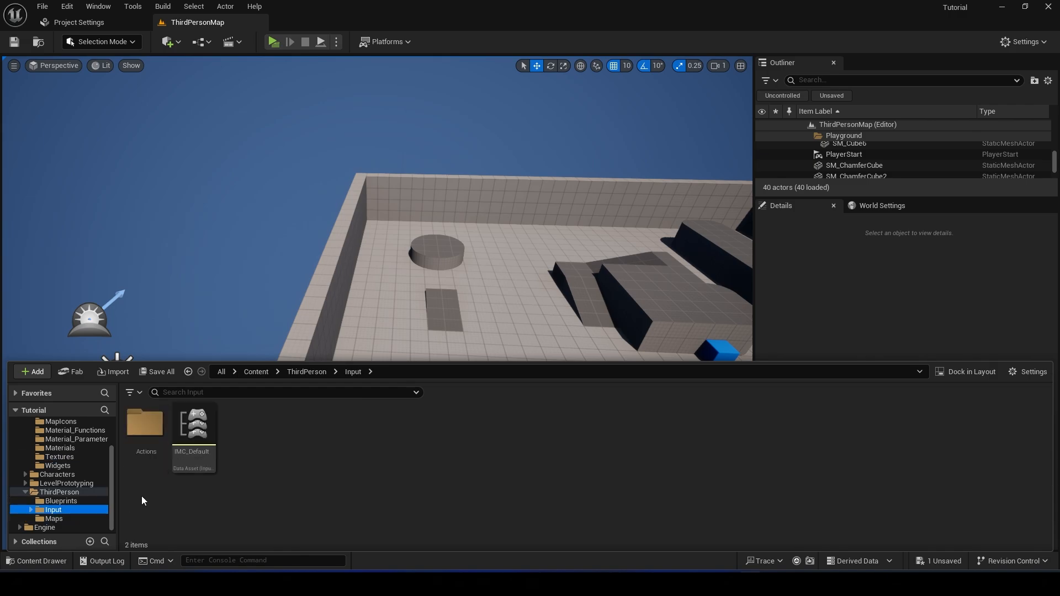
pyautogui.doubleClick(192, 426)
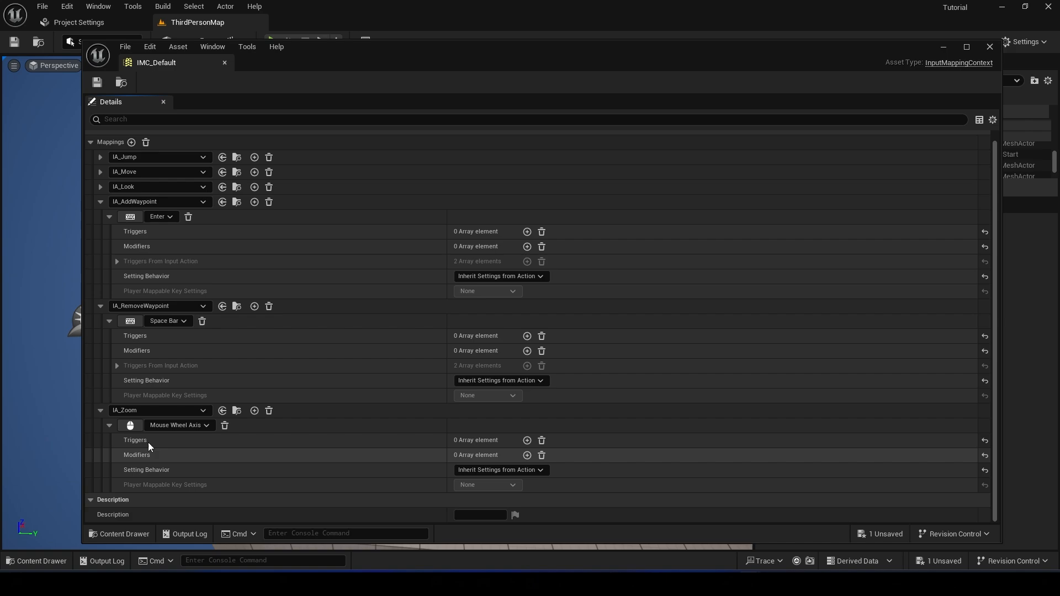
pyautogui.moveTo(142, 203)
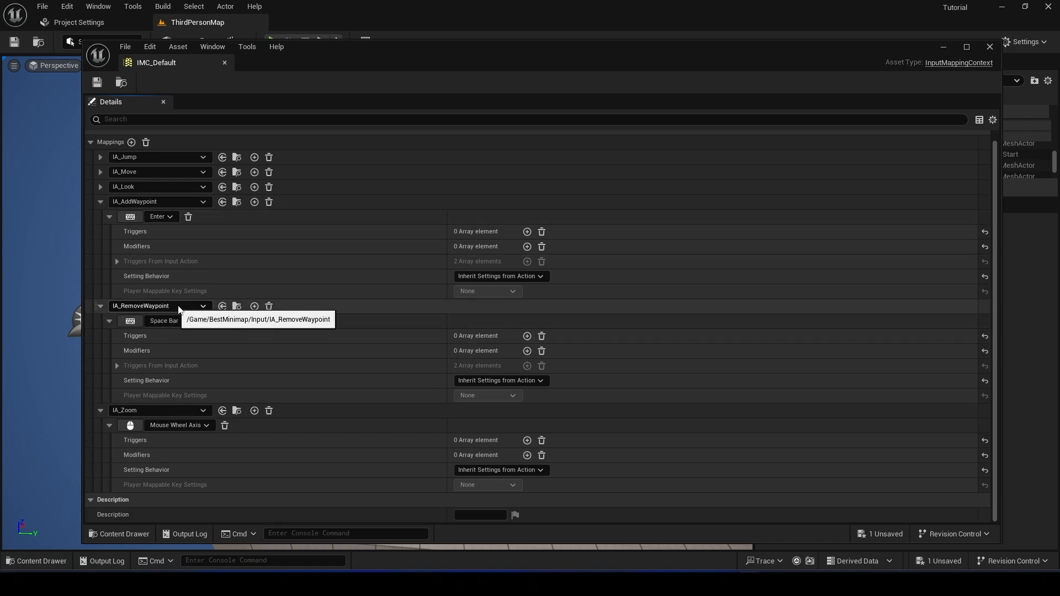
pyautogui.moveTo(127, 231)
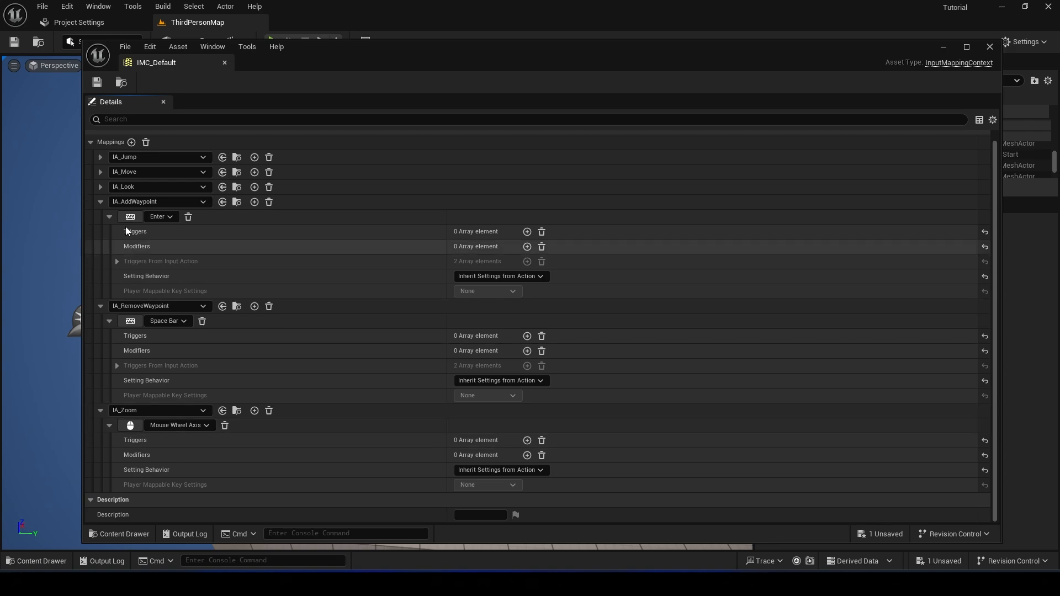
pyautogui.moveTo(135, 230)
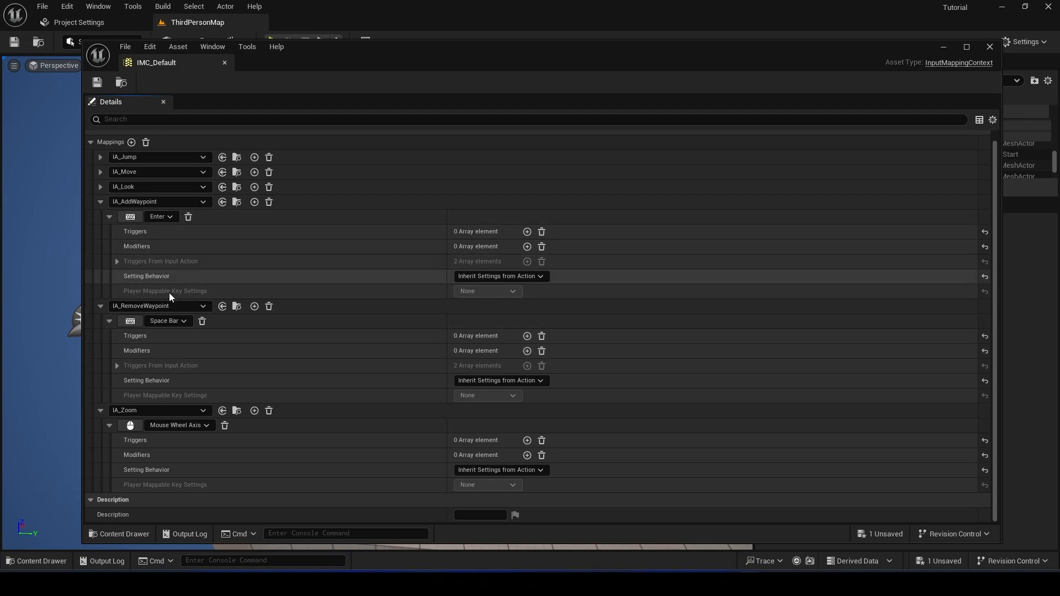
pyautogui.moveTo(97, 80)
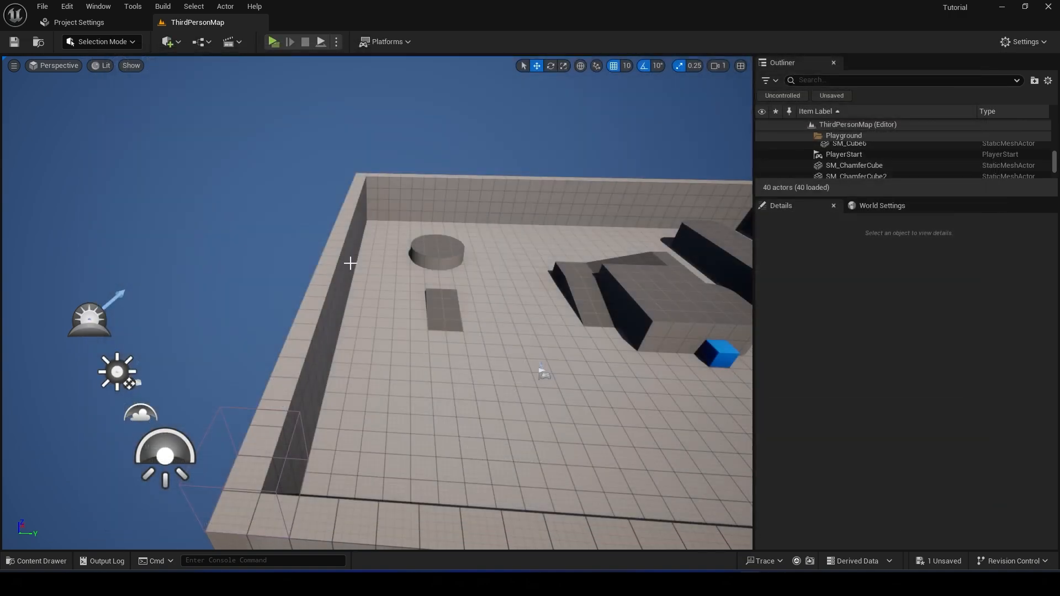
# - In W_HUD, give W_Minimap the RT_Minimap_Tex map texture with Dimentions 9000
pyautogui.click(37, 561)
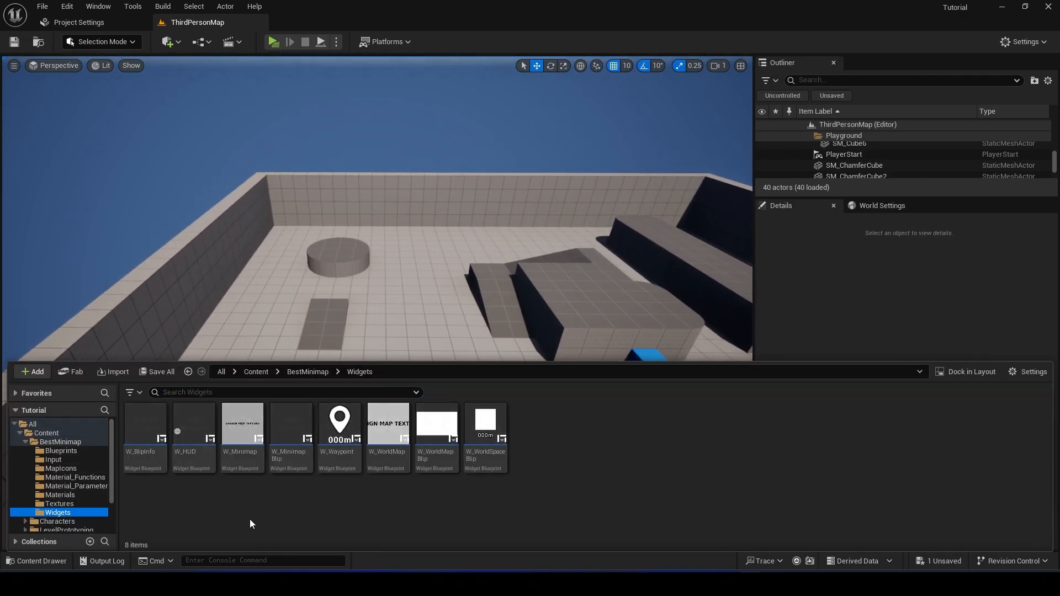
pyautogui.doubleClick(192, 422)
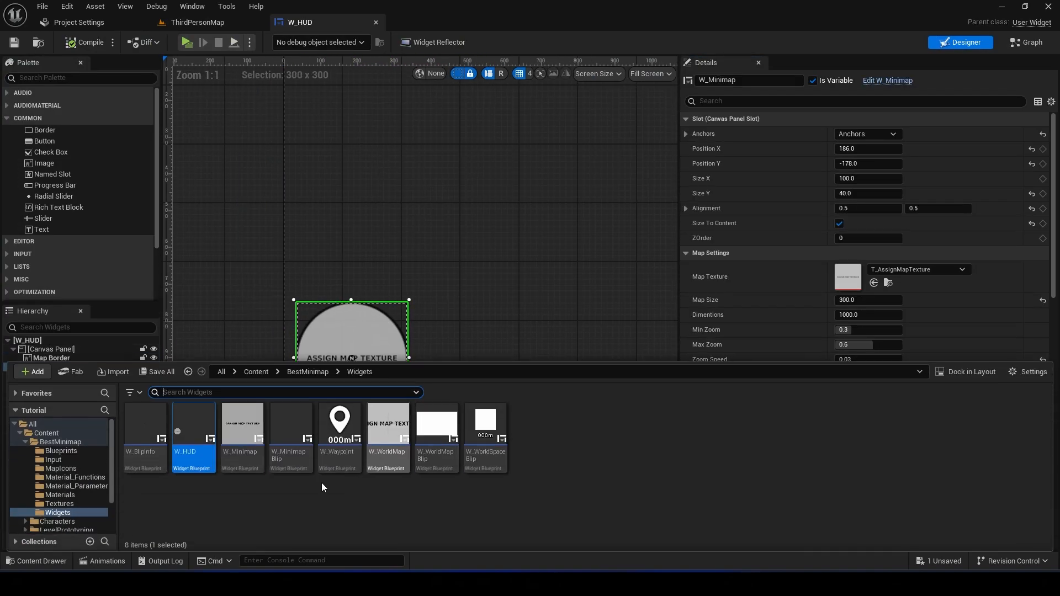
pyautogui.click(59, 504)
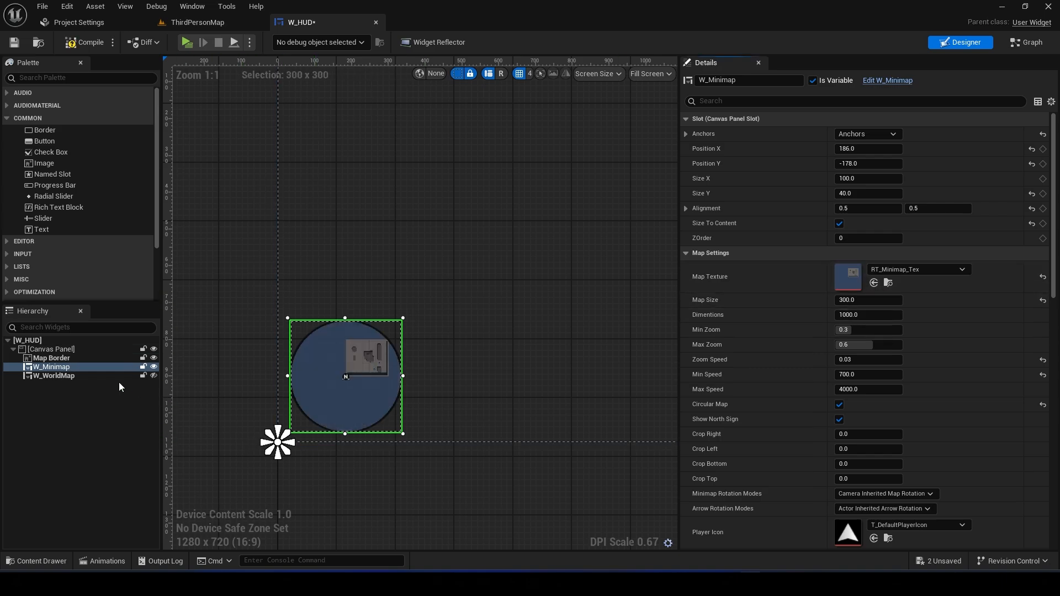
pyautogui.click(54, 375)
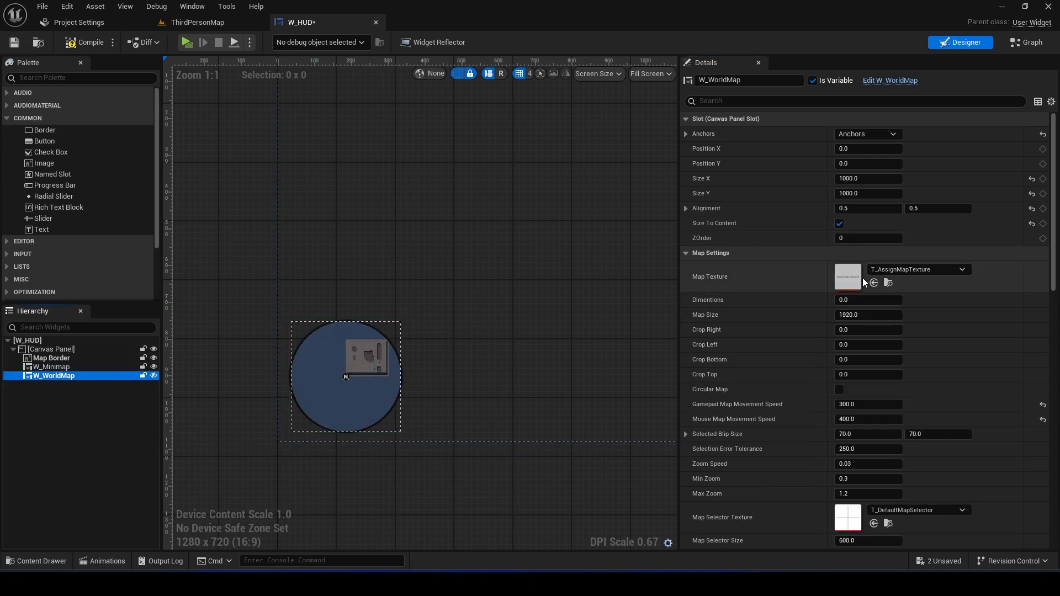
pyautogui.click(53, 367)
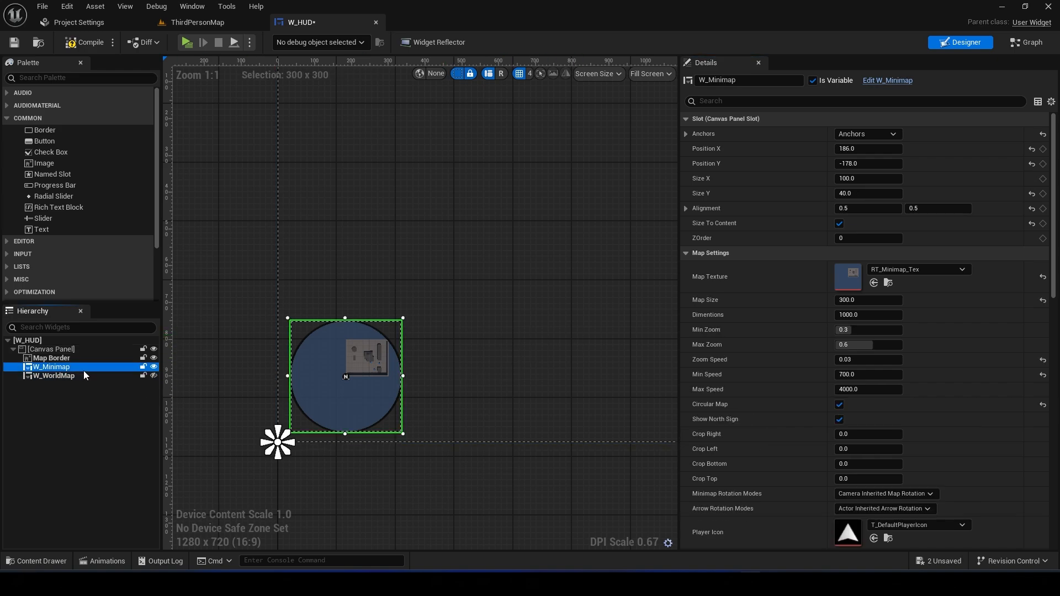
pyautogui.click(868, 314)
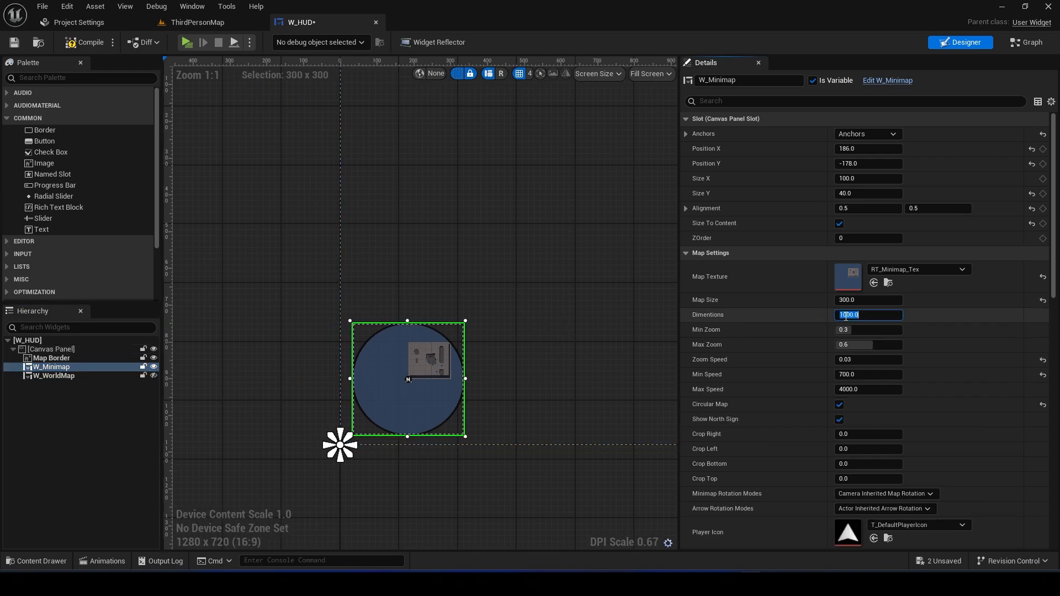
pyautogui.write('9000.0')
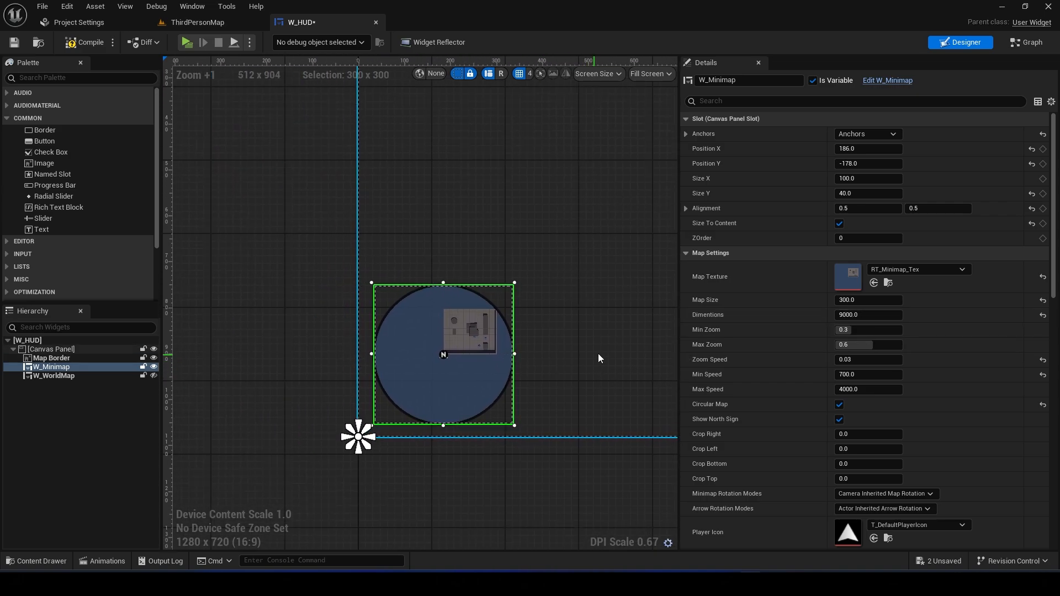
# - Give W_WorldMap Dimentions 9000 as well and save the HUD widget
pyautogui.click(55, 375)
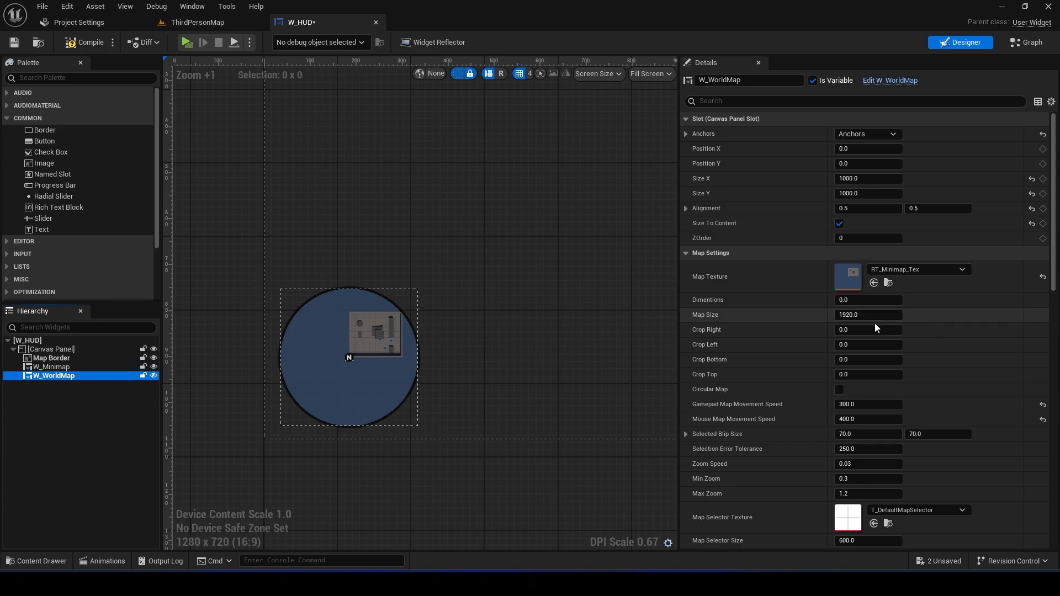
pyautogui.click(868, 300)
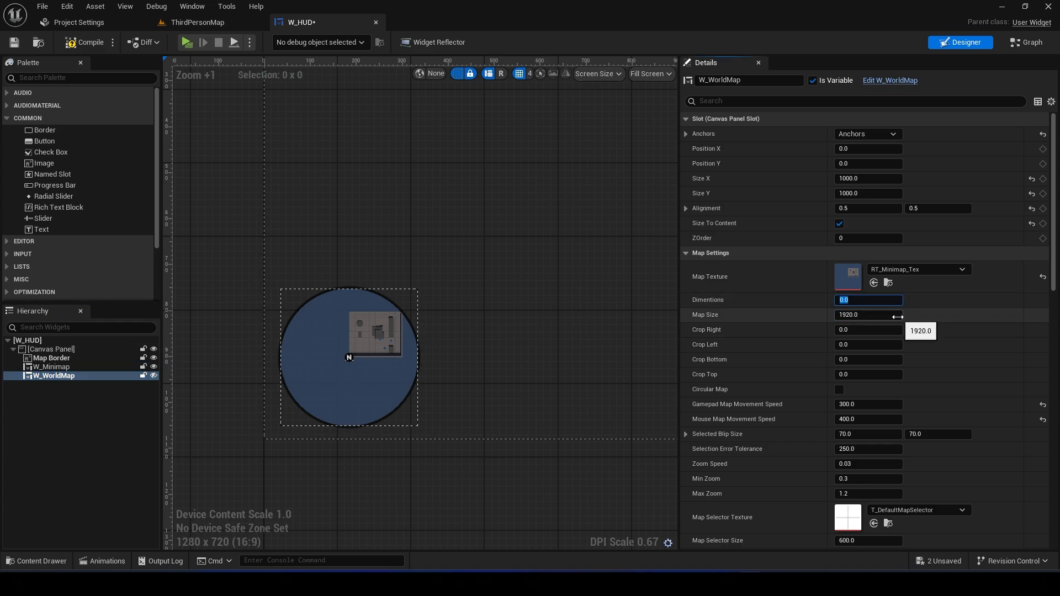
pyautogui.write('9000')
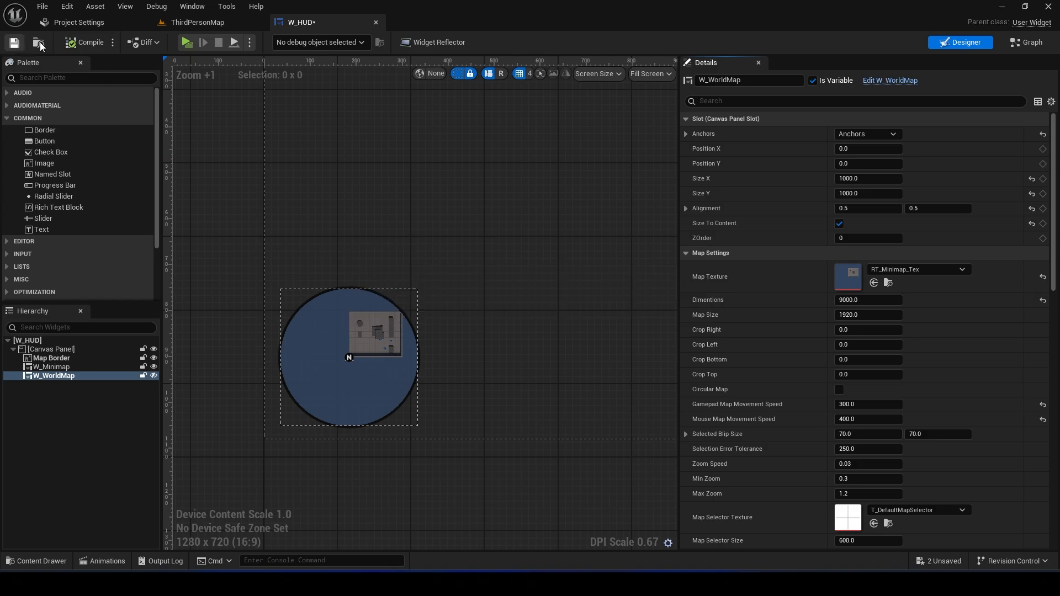
pyautogui.click(197, 22)
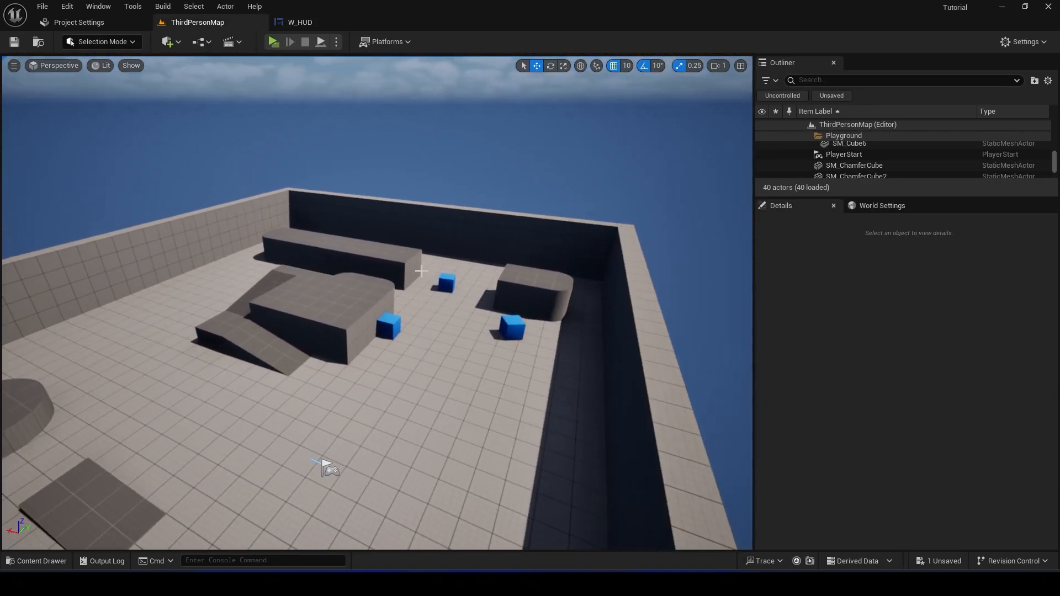
# - Create a Blueprint Class named BP_TestActor in ThirdPerson/Blueprints and open it
pyautogui.click(36, 561)
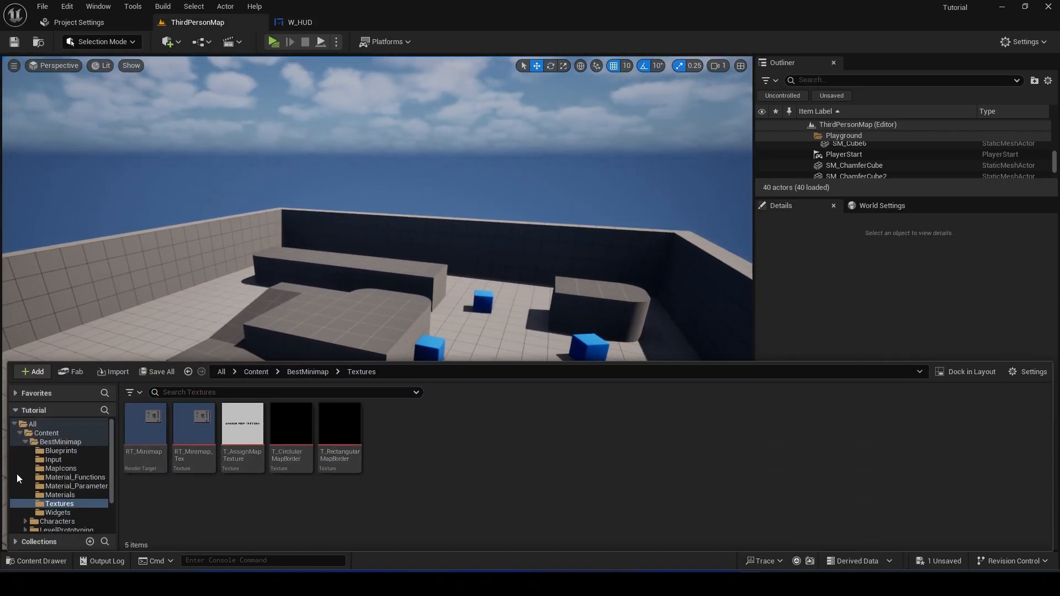
pyautogui.click(60, 450)
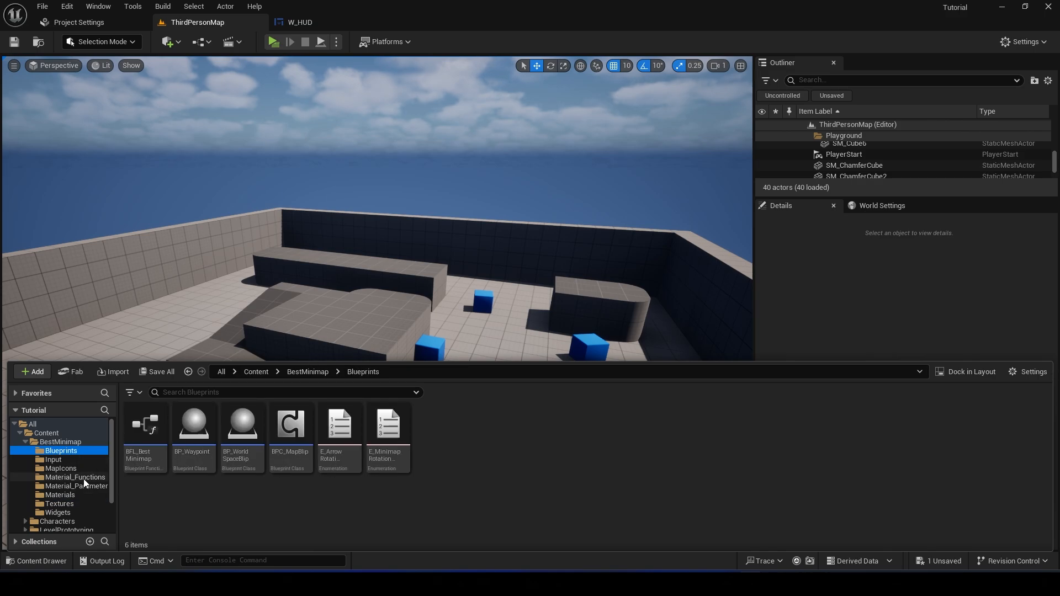
pyautogui.click(32, 371)
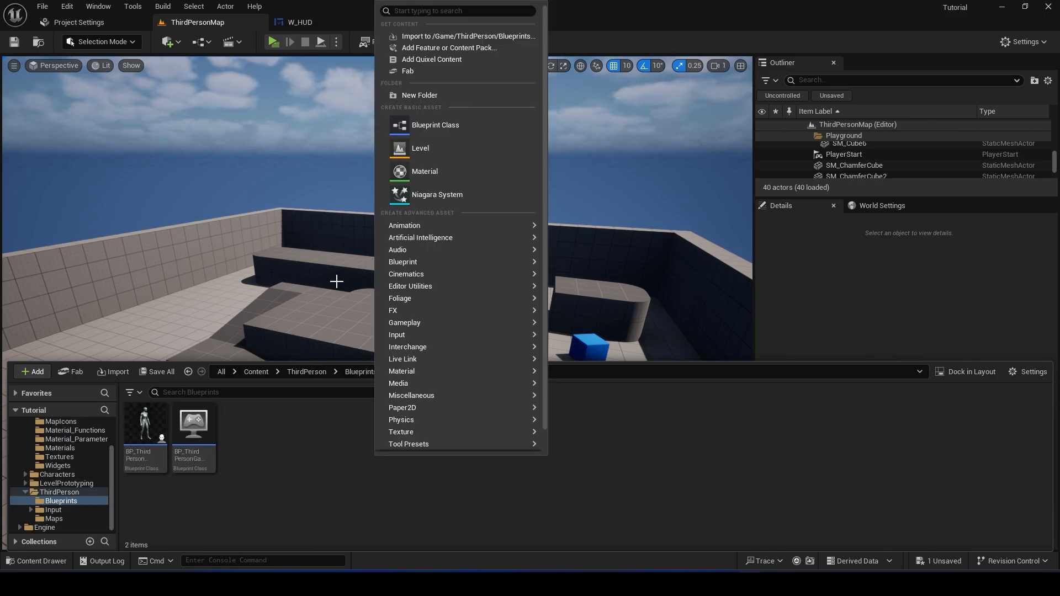
pyautogui.click(435, 125)
pyautogui.write('BP')
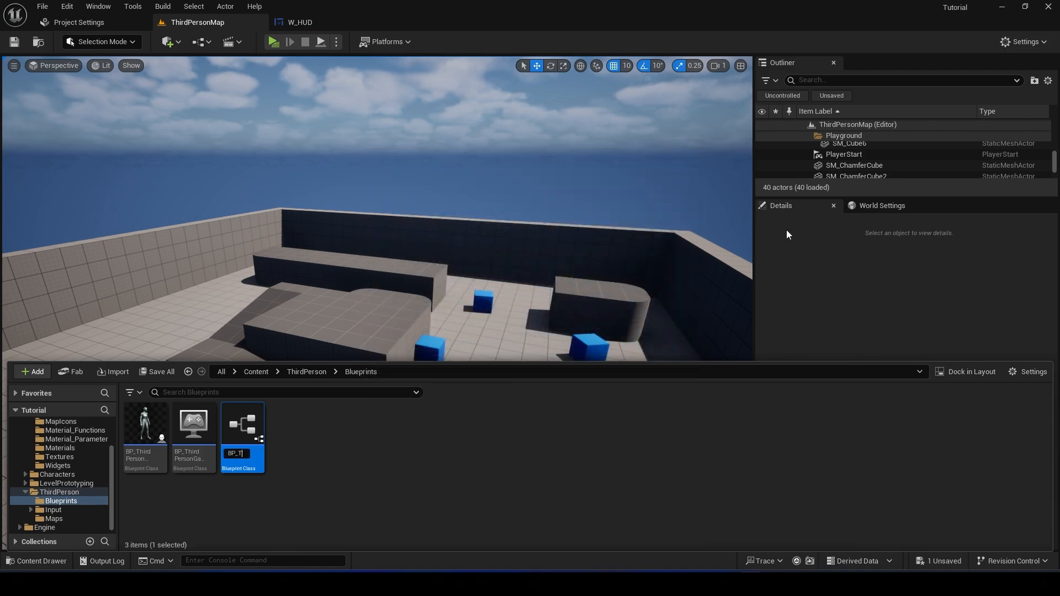
pyautogui.write('_TestActor')
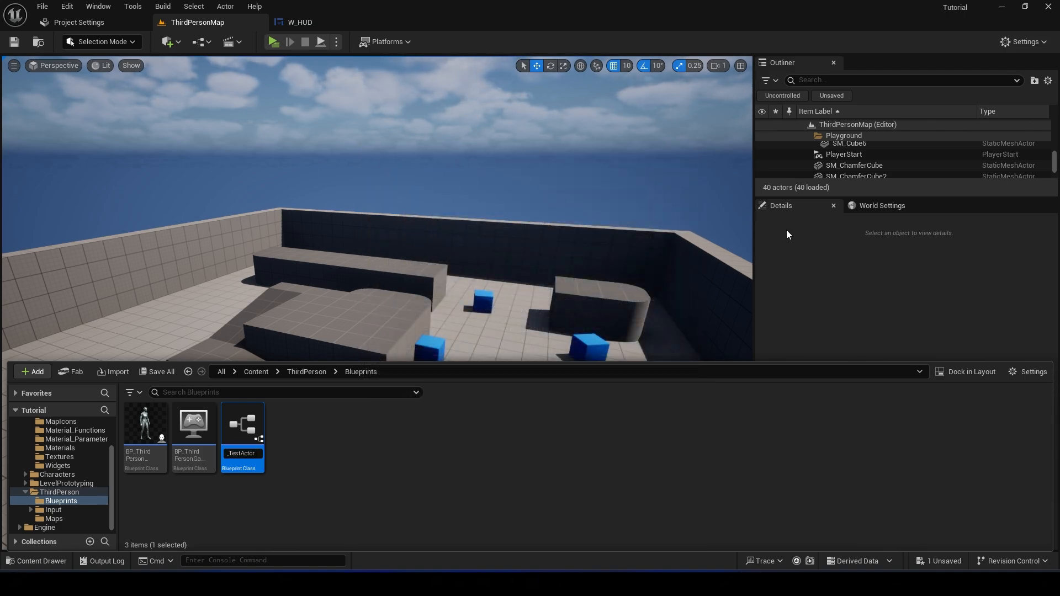
pyautogui.doubleClick(242, 423)
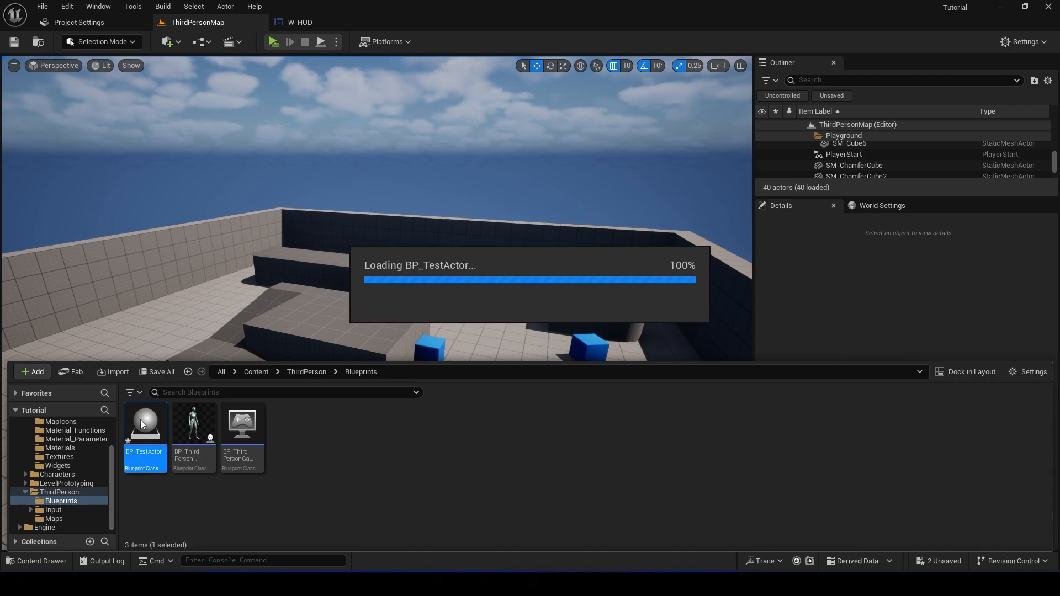
# - Add Cube and BPC_MapBlip components with Blip Icon T_DefaultNotificationIcon, then compile and save
pyautogui.doubleClick(144, 423)
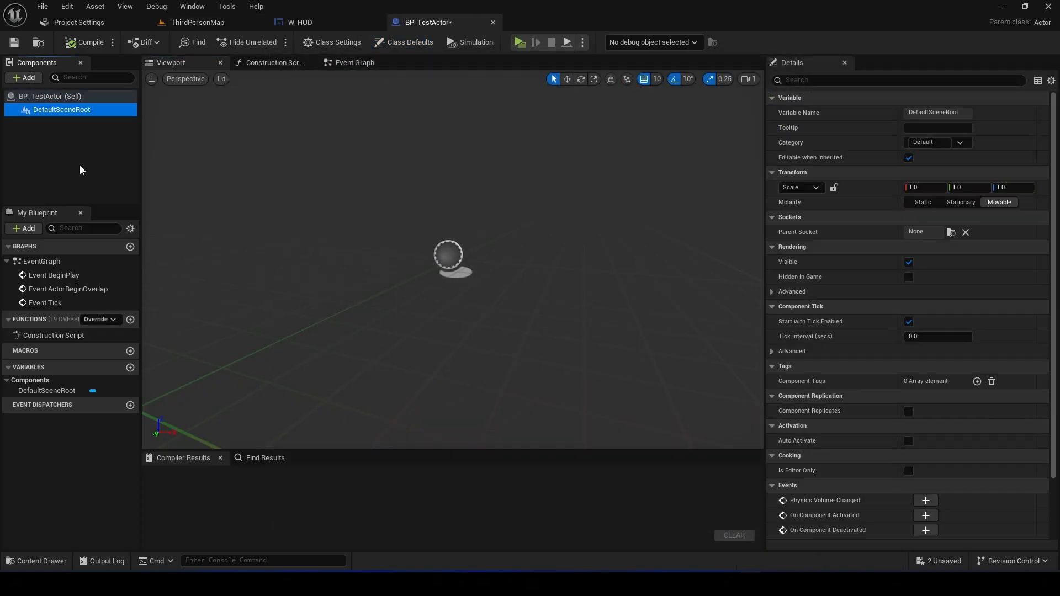
pyautogui.moveTo(48, 205)
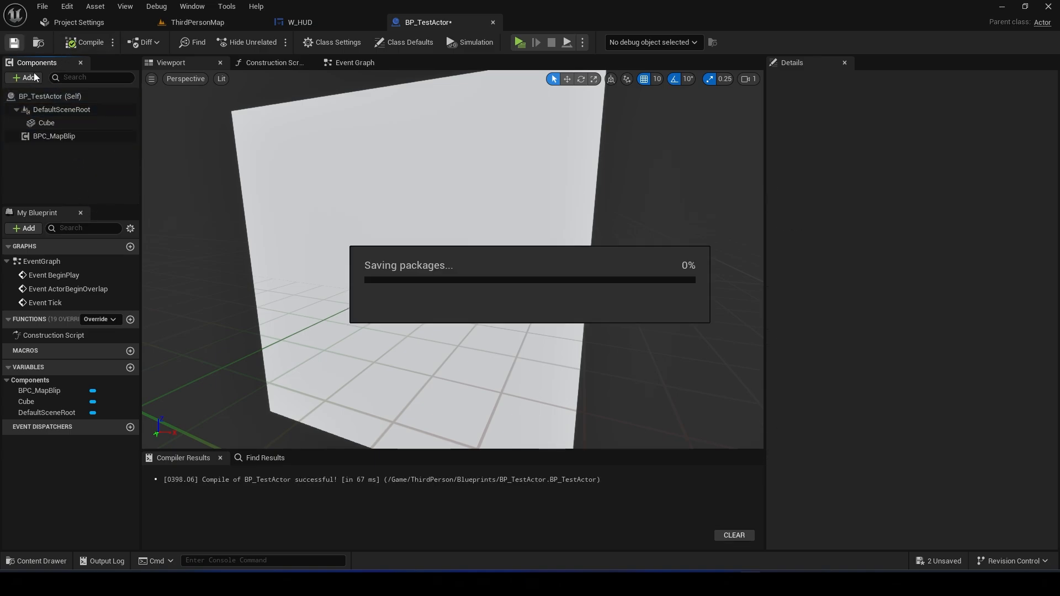
pyautogui.click(54, 136)
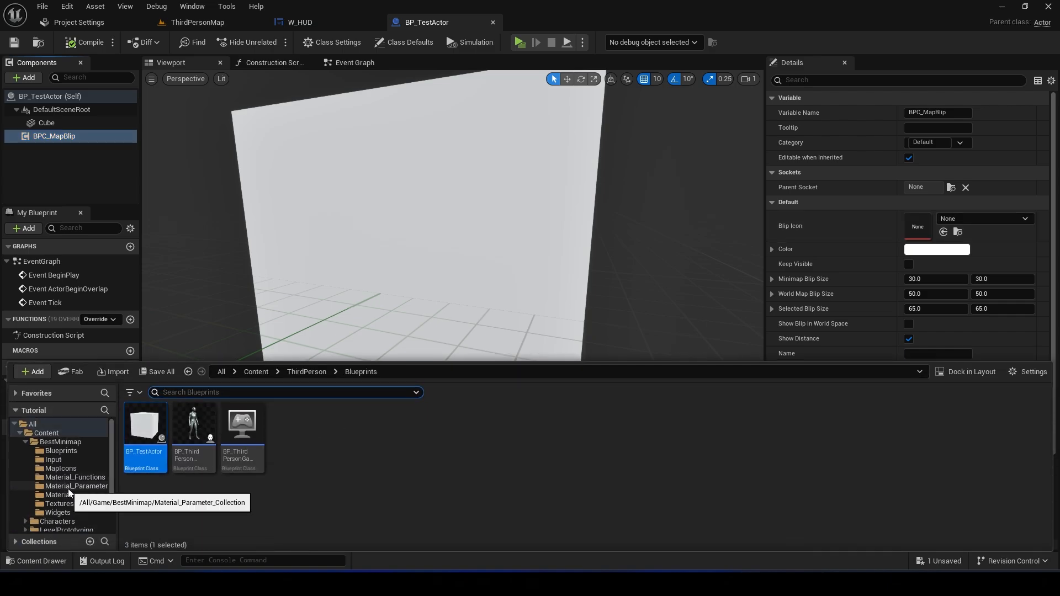
pyautogui.click(61, 469)
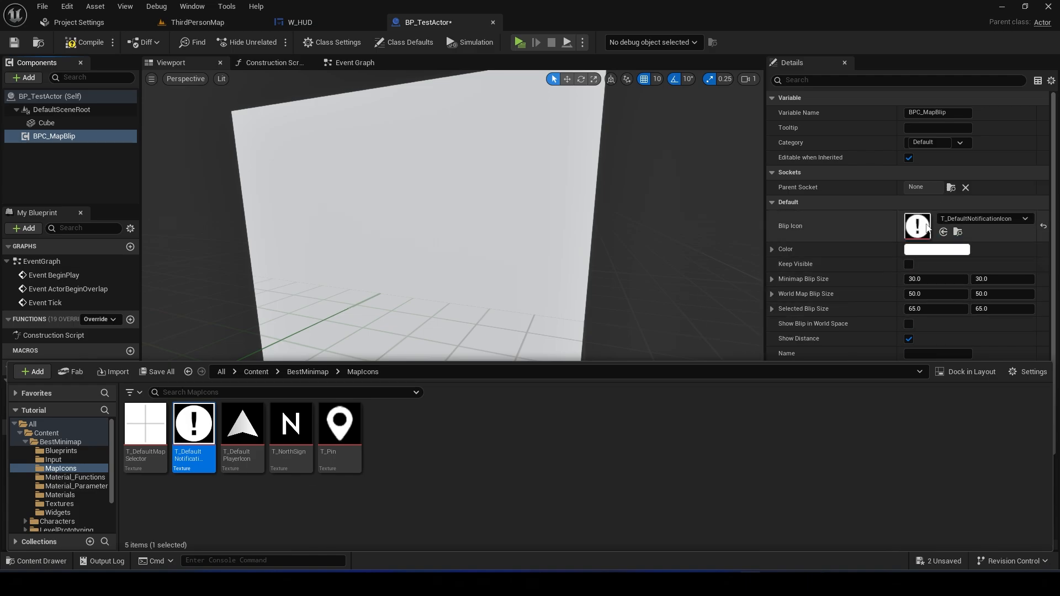
pyautogui.click(84, 42)
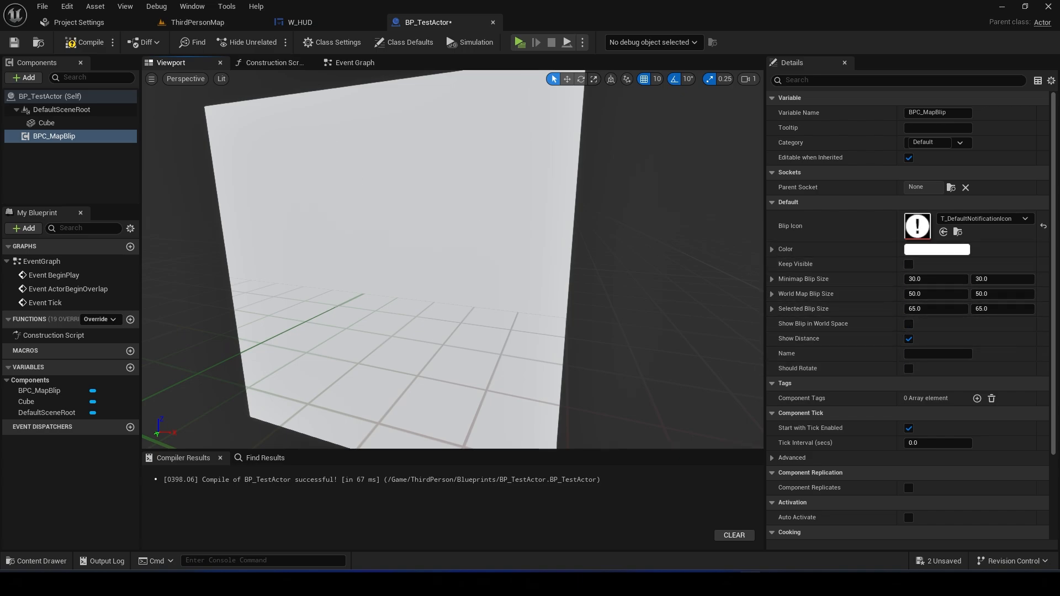
pyautogui.click(87, 42)
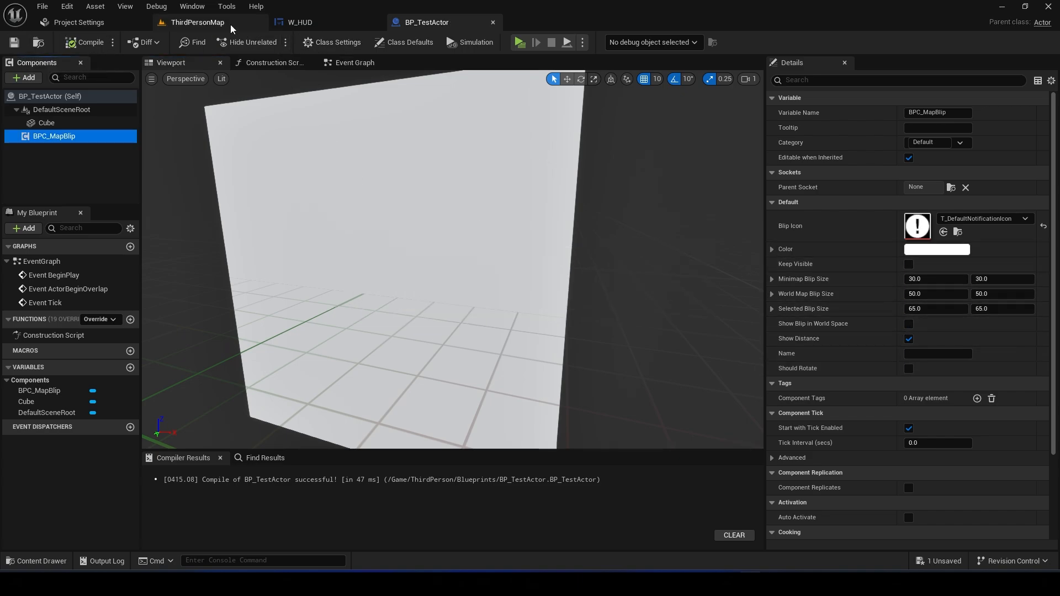
# - In BP_ThirdPersonCharacter's Event Graph, add Event BeginPlay and start wiring from it
pyautogui.click(198, 22)
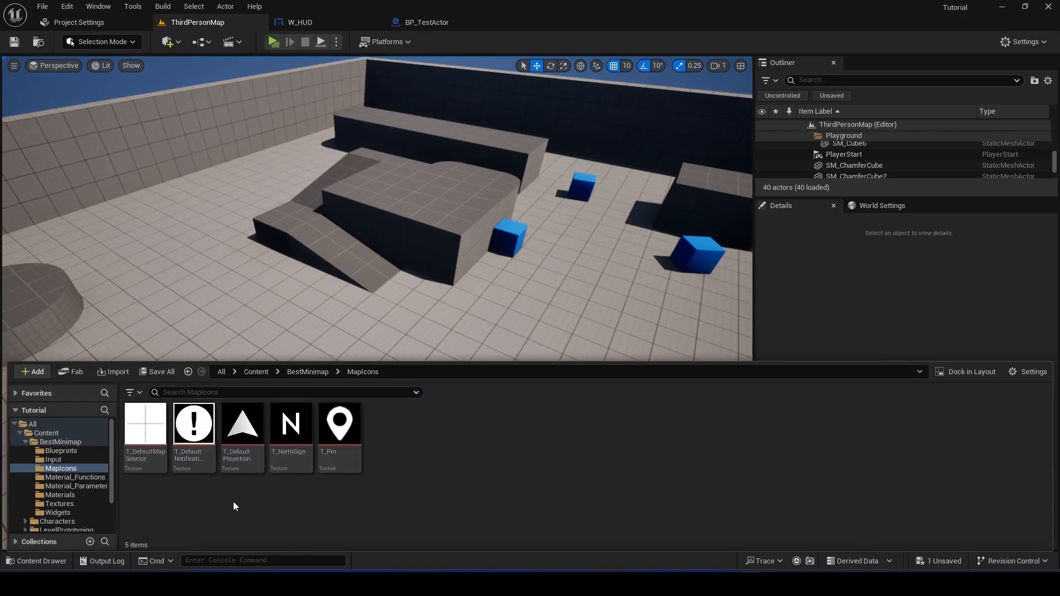
pyautogui.click(60, 502)
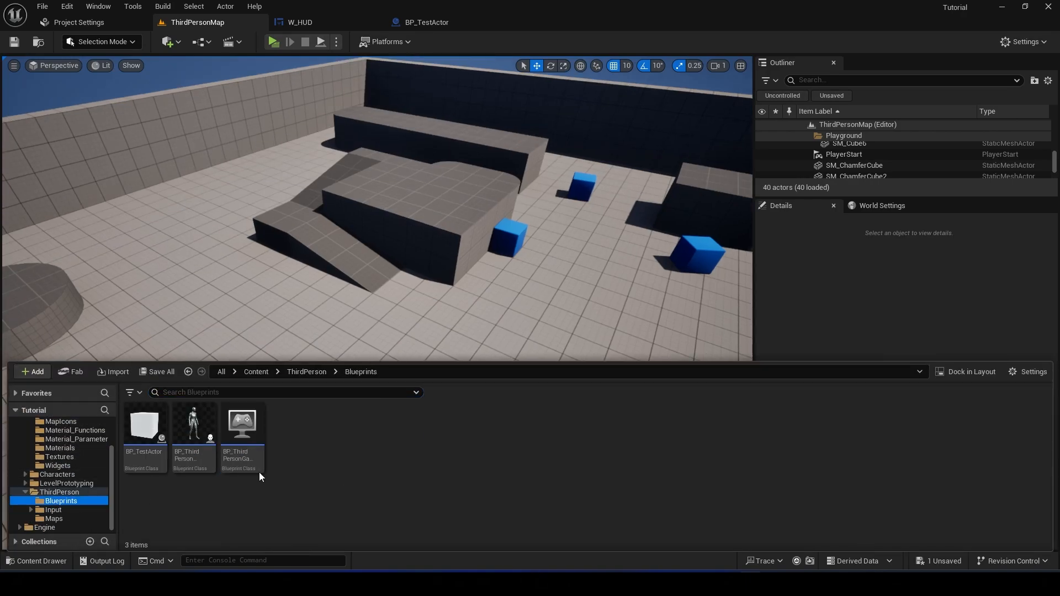
pyautogui.doubleClick(192, 423)
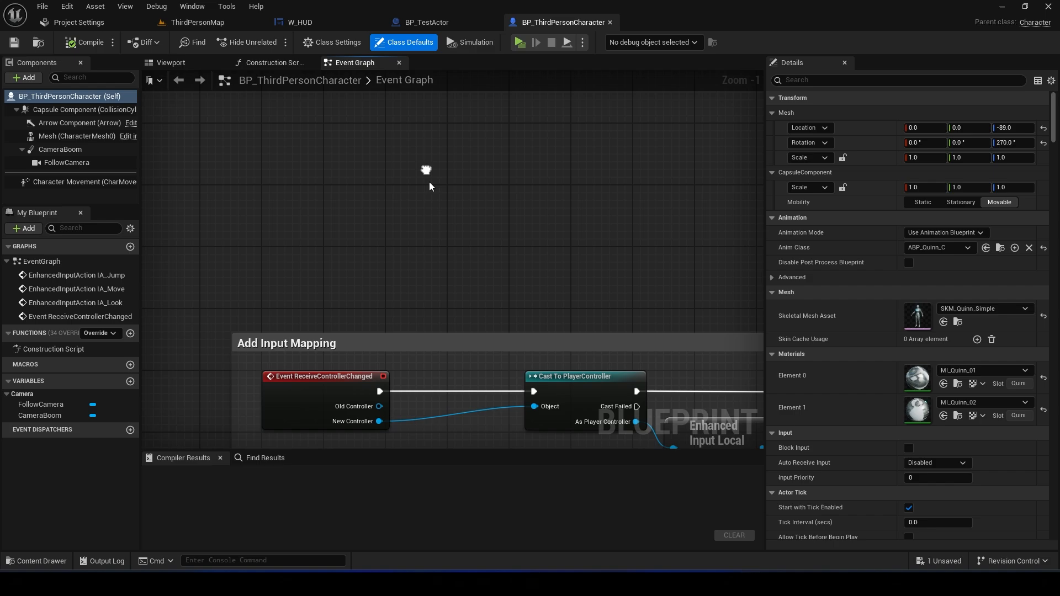
pyautogui.write('even')
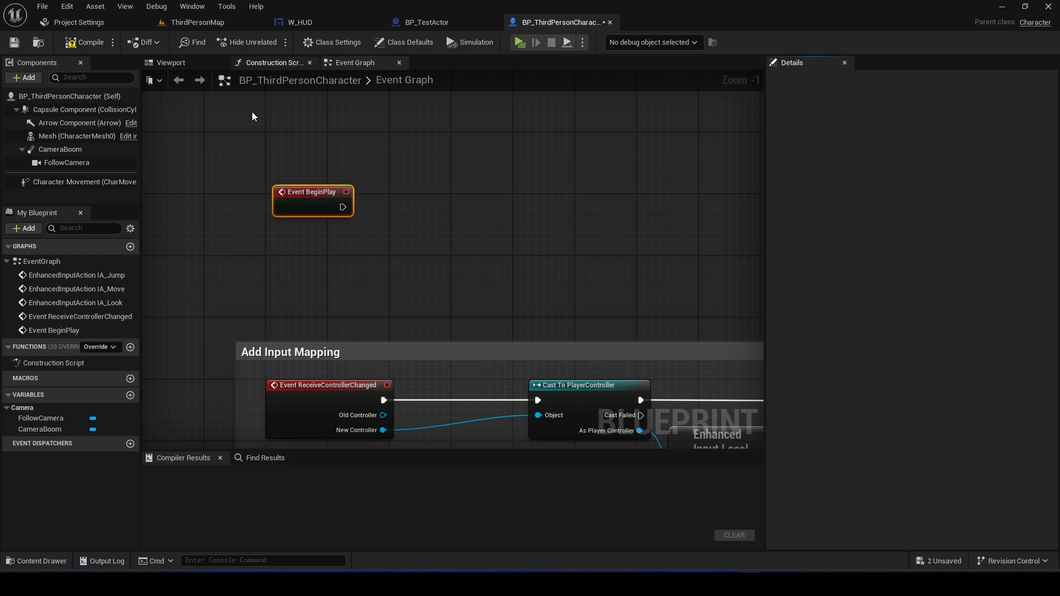
pyautogui.moveTo(345, 207); pyautogui.dragTo(537, 198)
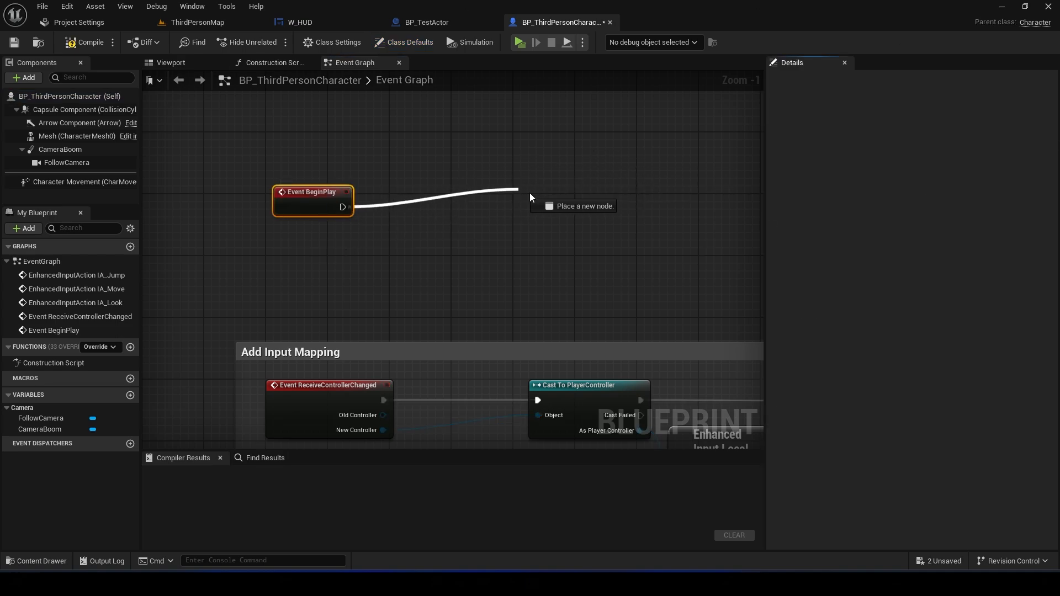
pyautogui.moveTo(342, 208); pyautogui.dragTo(534, 213)
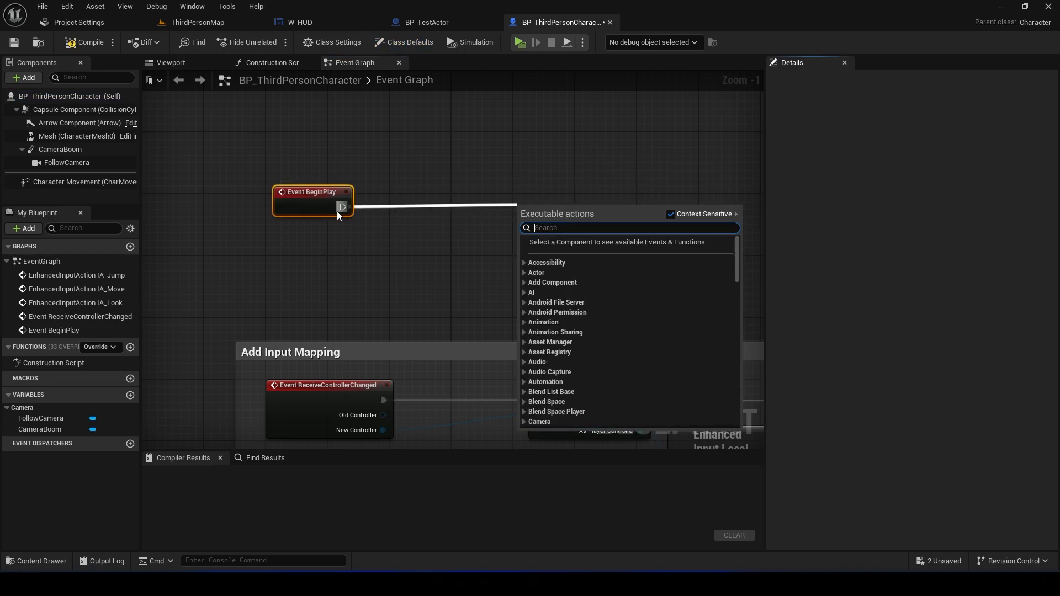
# - Add Create Widget with class W_HUD into Add to Viewport, then compile and save
pyautogui.write('creat')
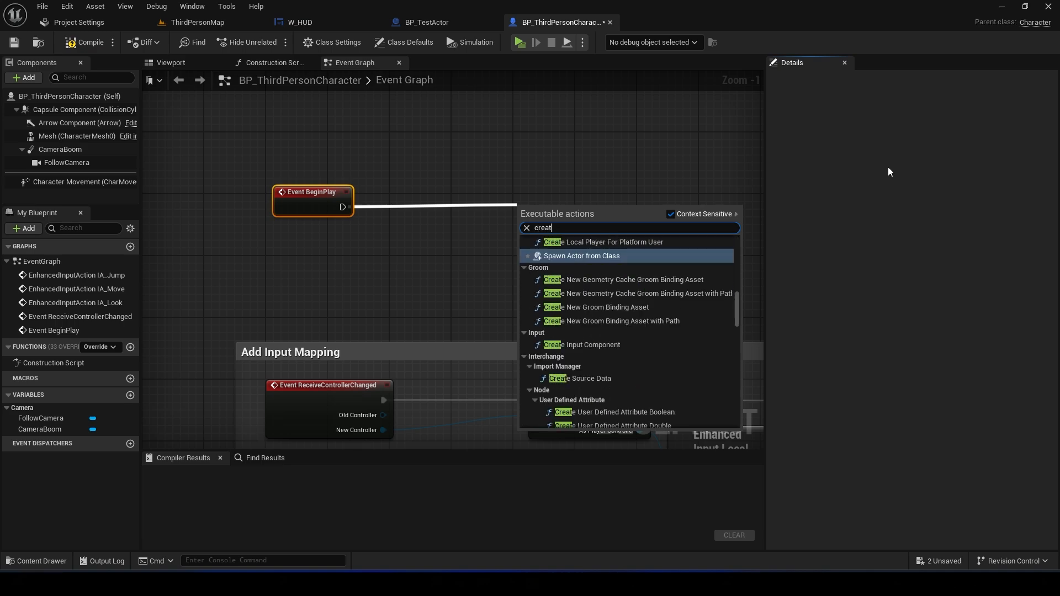
pyautogui.click(580, 255)
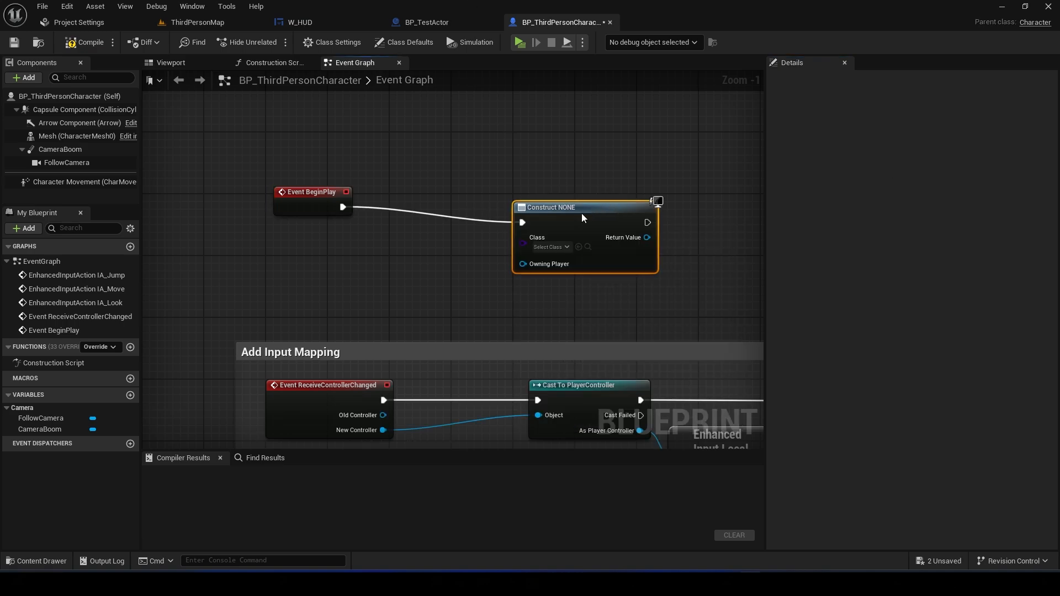
pyautogui.click(548, 247)
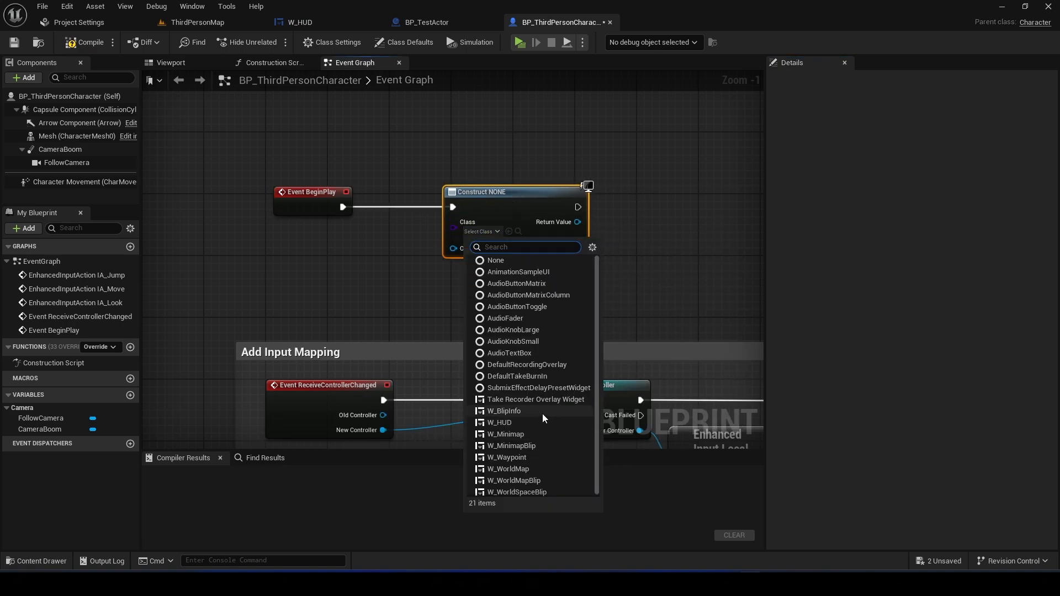
pyautogui.click(500, 422)
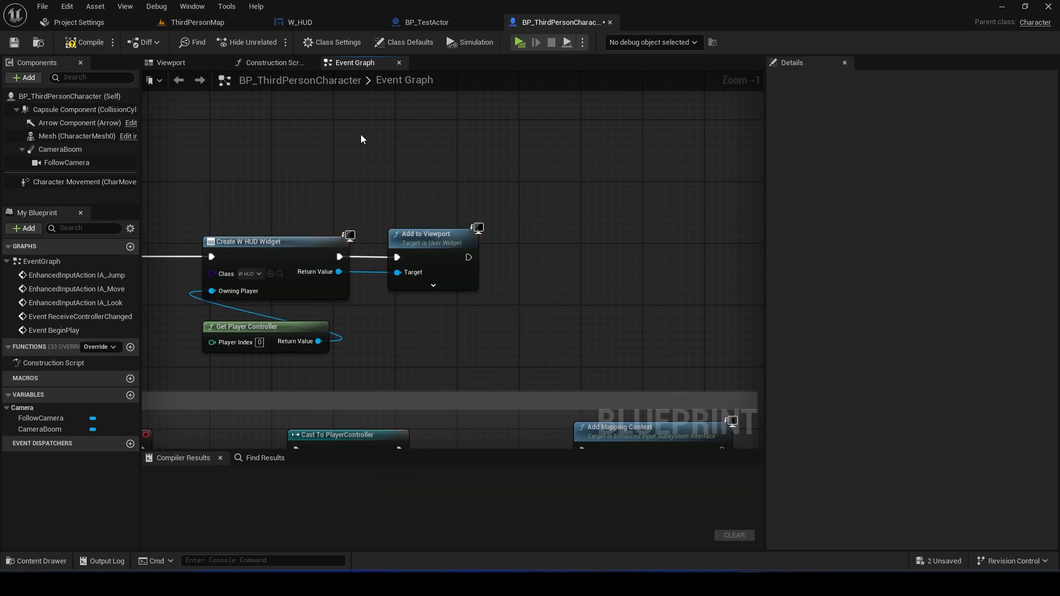
pyautogui.click(84, 42)
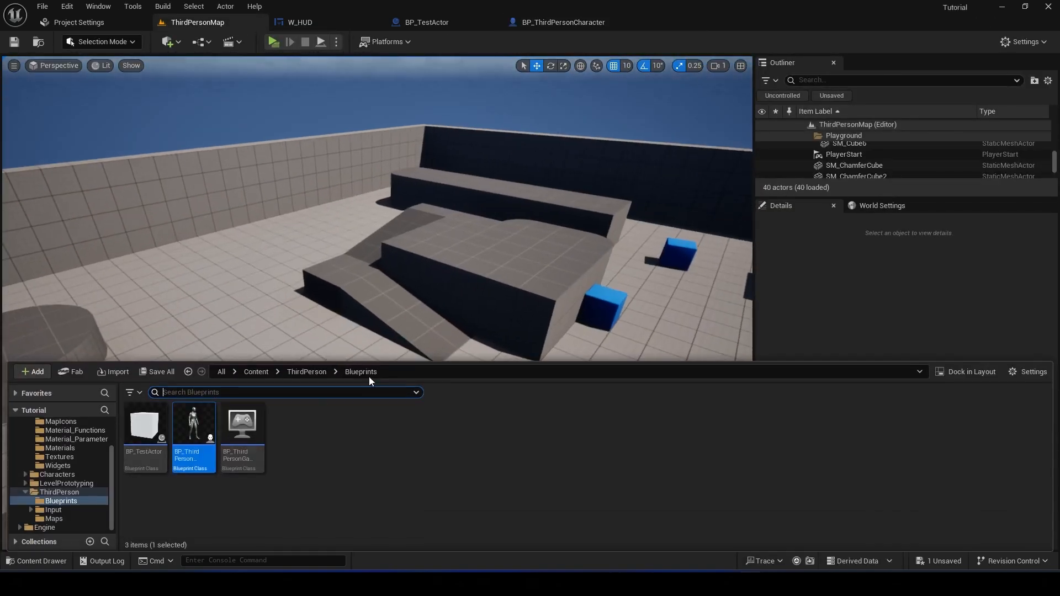
# - Drag a BP_TestActor instance into the level at 1870, 1190, 50 and return to W_HUD
pyautogui.moveTo(143, 423); pyautogui.dragTo(243, 325)
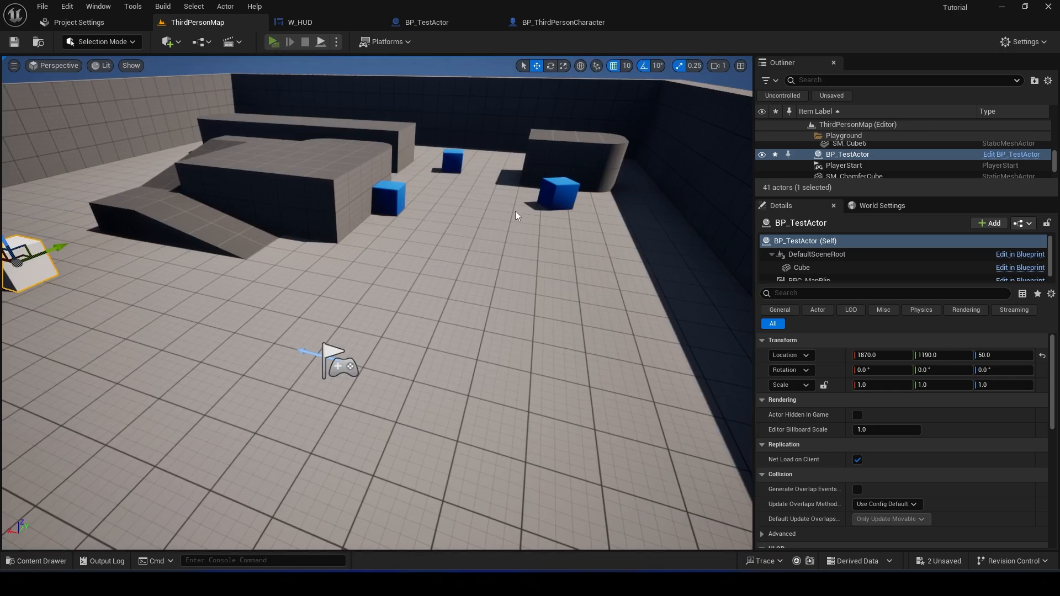
pyautogui.click(273, 41)
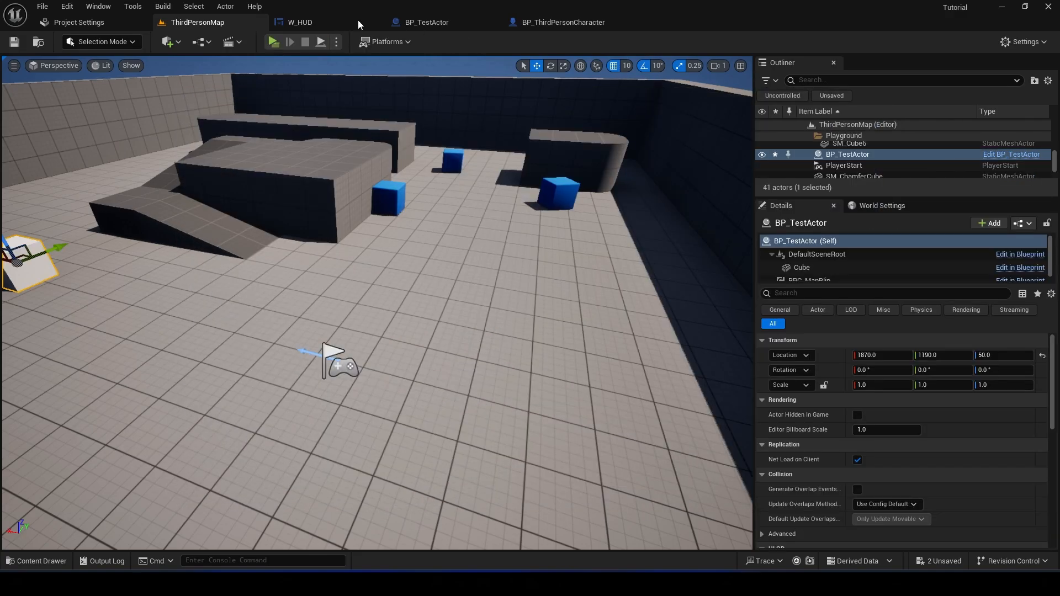
pyautogui.click(299, 22)
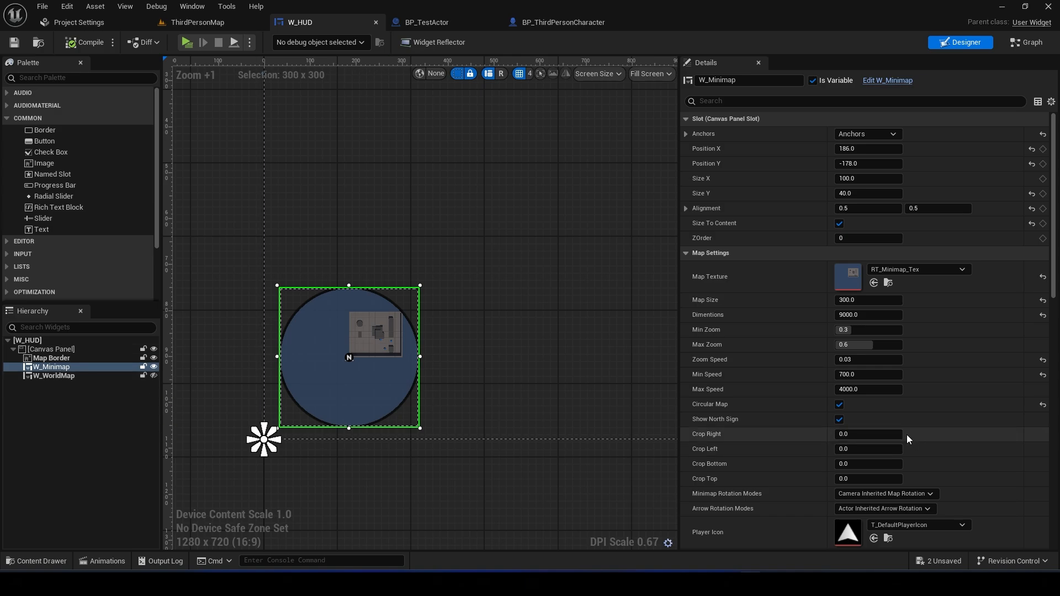
# - Review the Minimap image details in W_Minimap, save it, and return to ThirdPersonMap
pyautogui.scroll(-3)
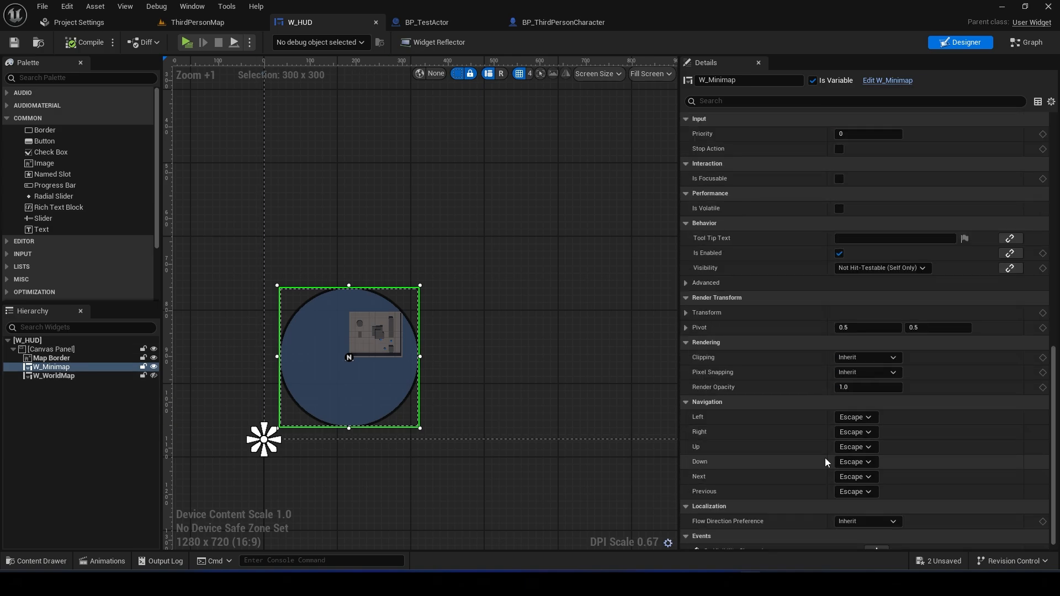
pyautogui.moveTo(710, 391)
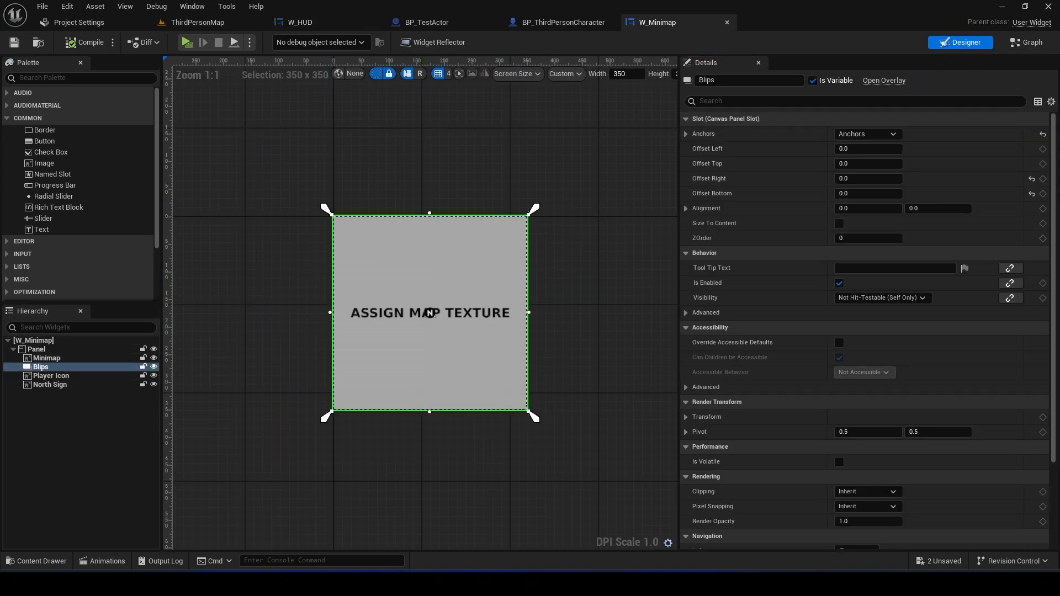
pyautogui.click(46, 357)
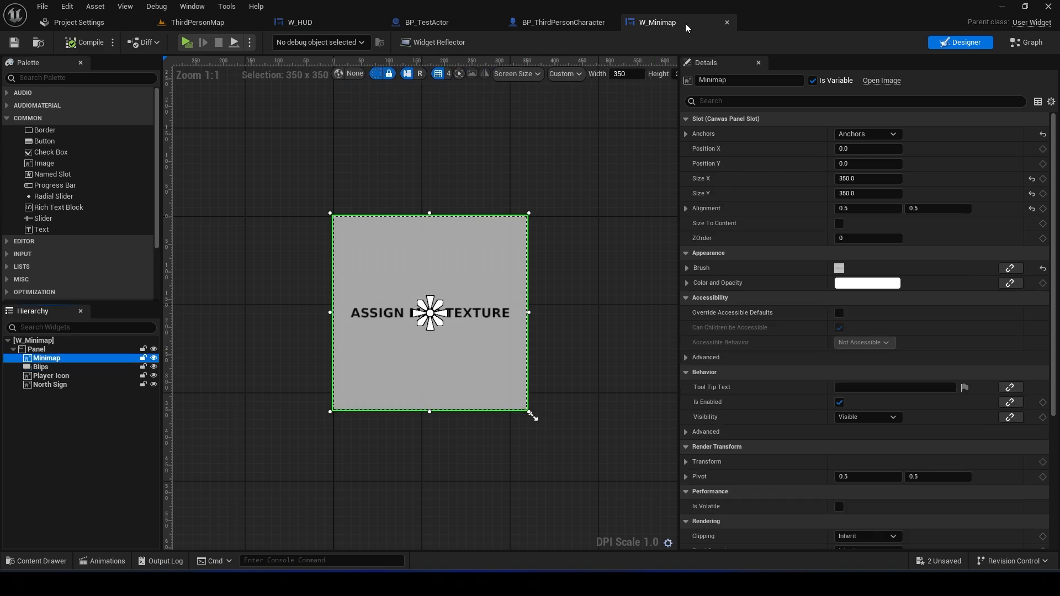
pyautogui.scroll(-3)
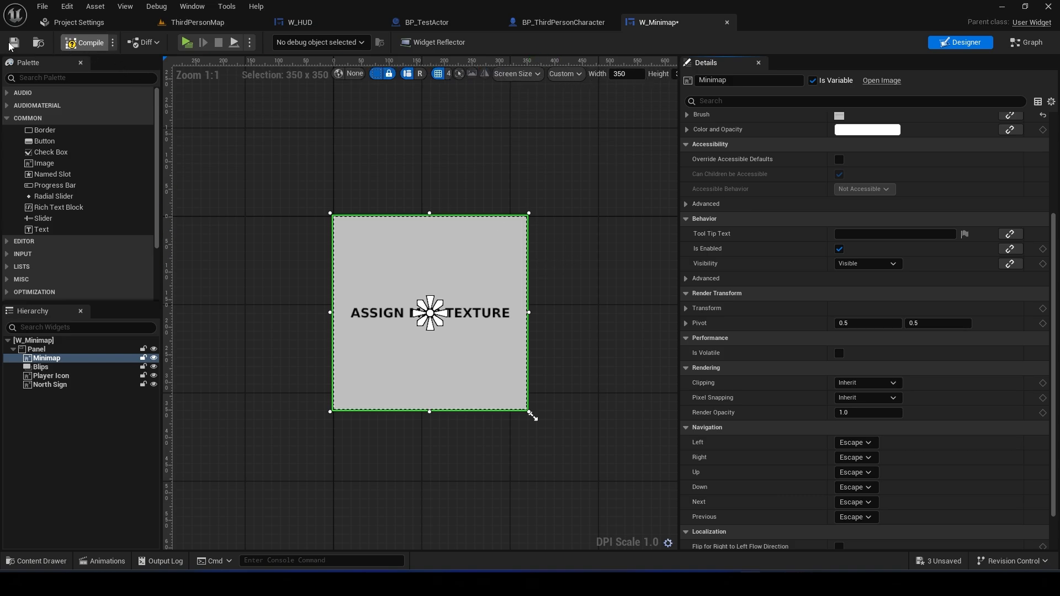
pyautogui.click(12, 42)
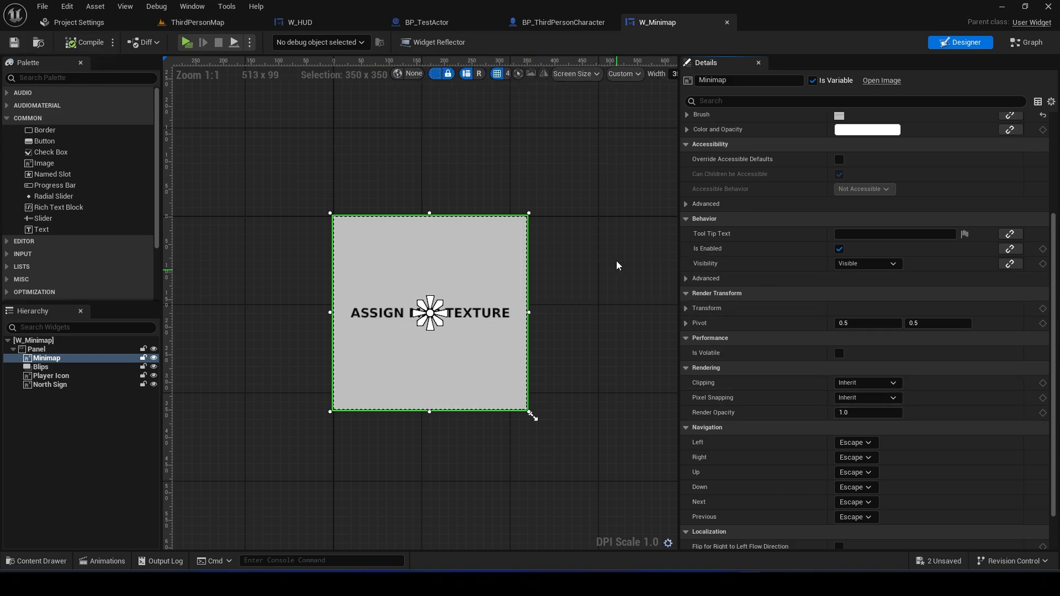
pyautogui.click(196, 22)
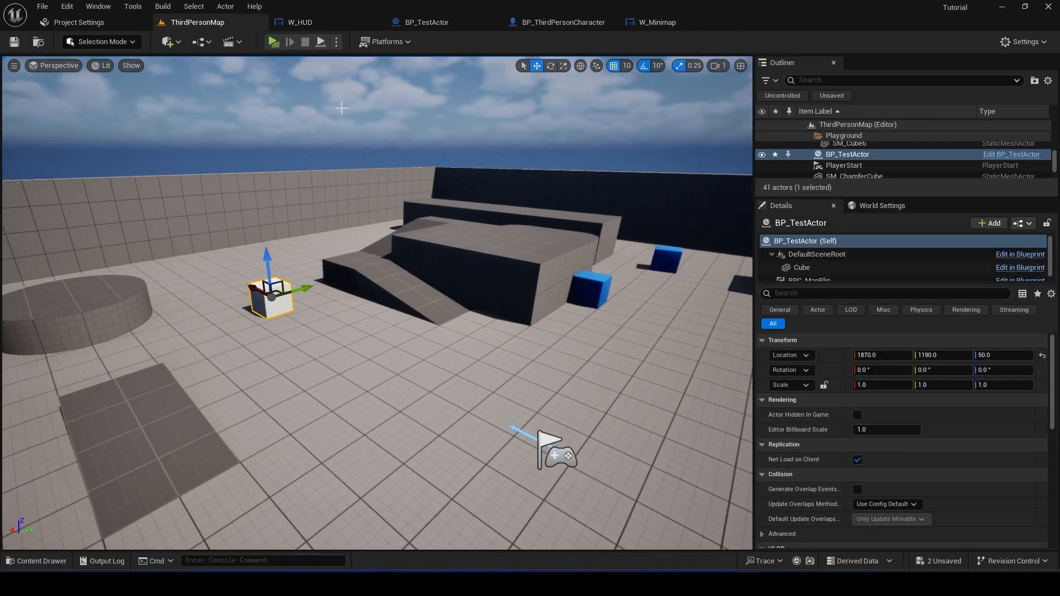
# - Play-test the minimap and world map showing the test blip, then bring up BP_TestActor
pyautogui.click(273, 40)
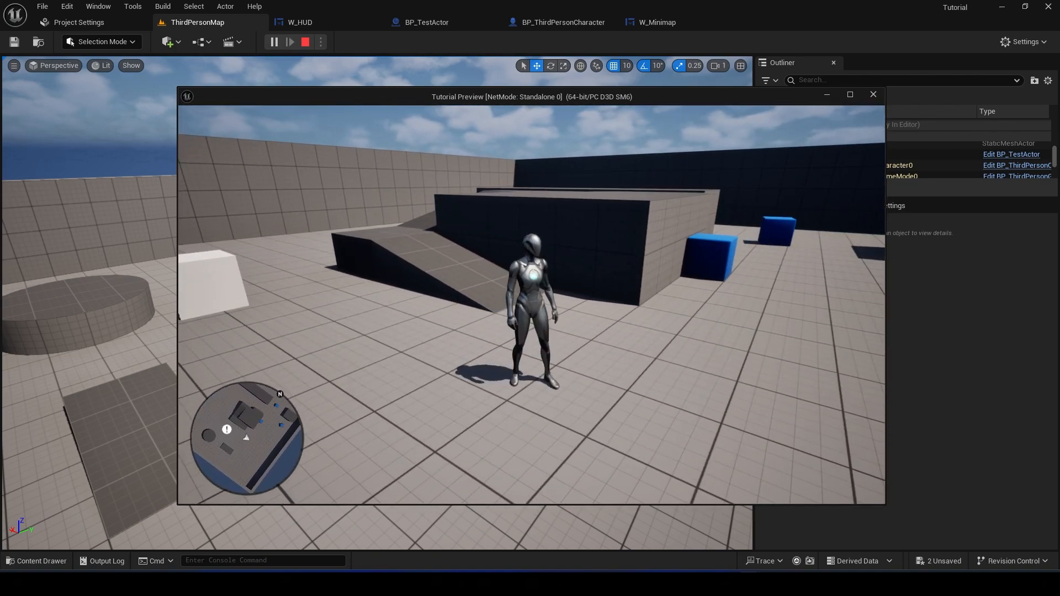
pyautogui.click(305, 40)
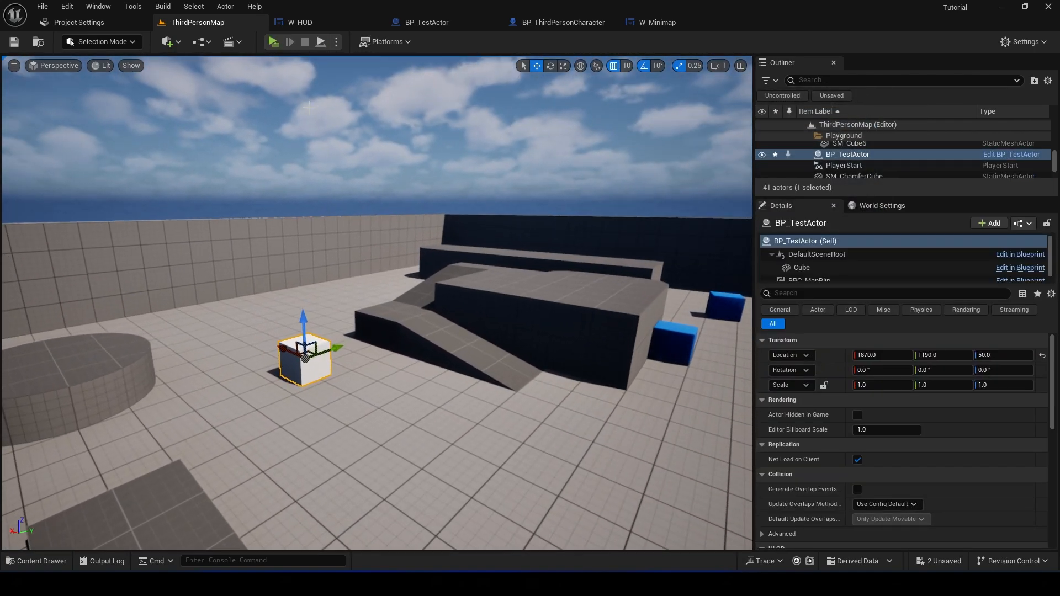
pyautogui.click(272, 41)
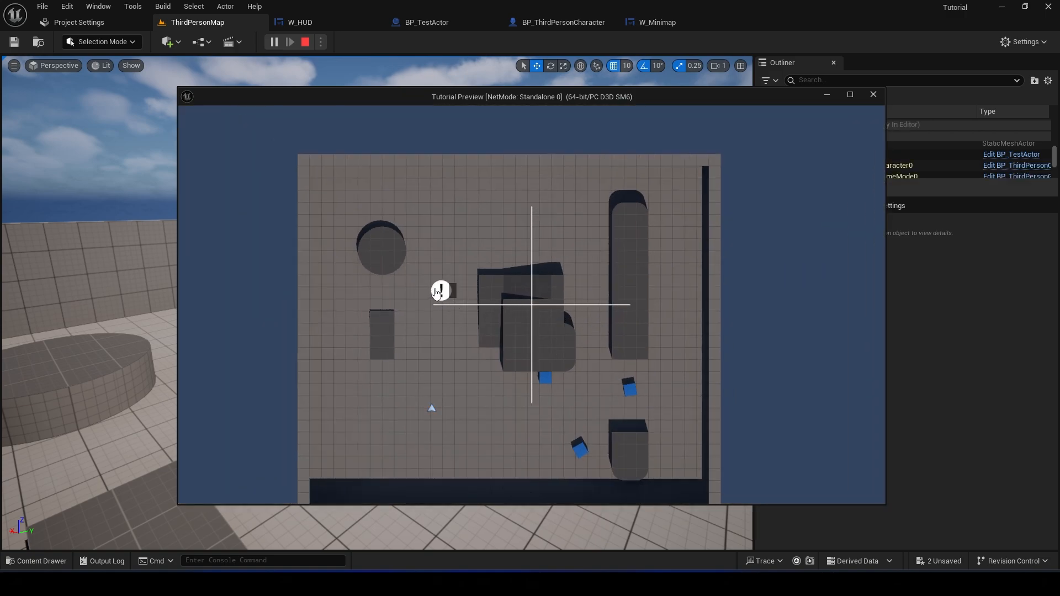
pyautogui.click(426, 22)
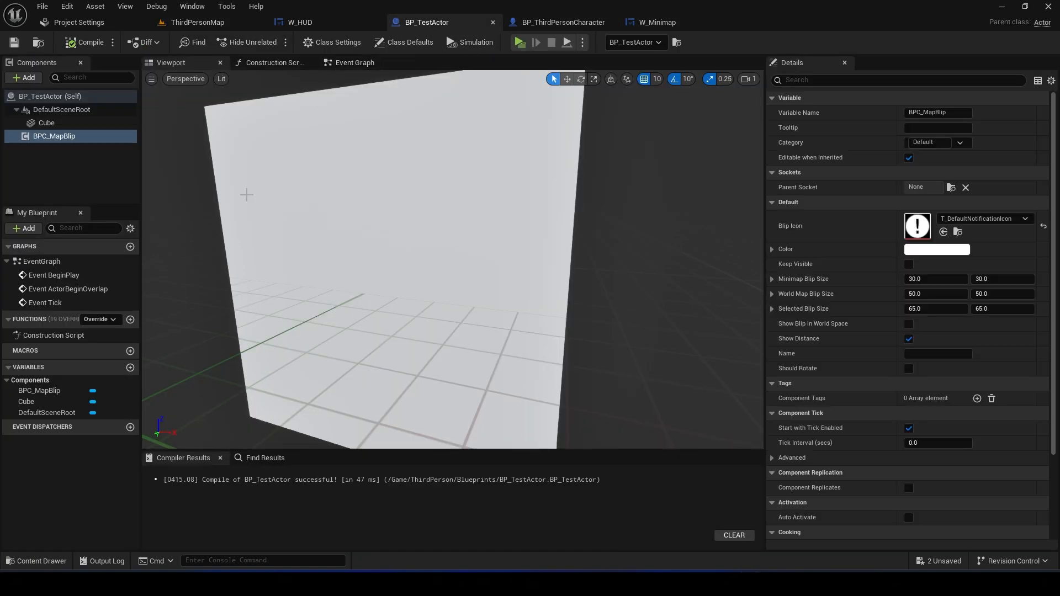
# - Name the BPC_MapBlip component "Test Actor", test it in play, and return to ThirdPersonMap
pyautogui.click(938, 354)
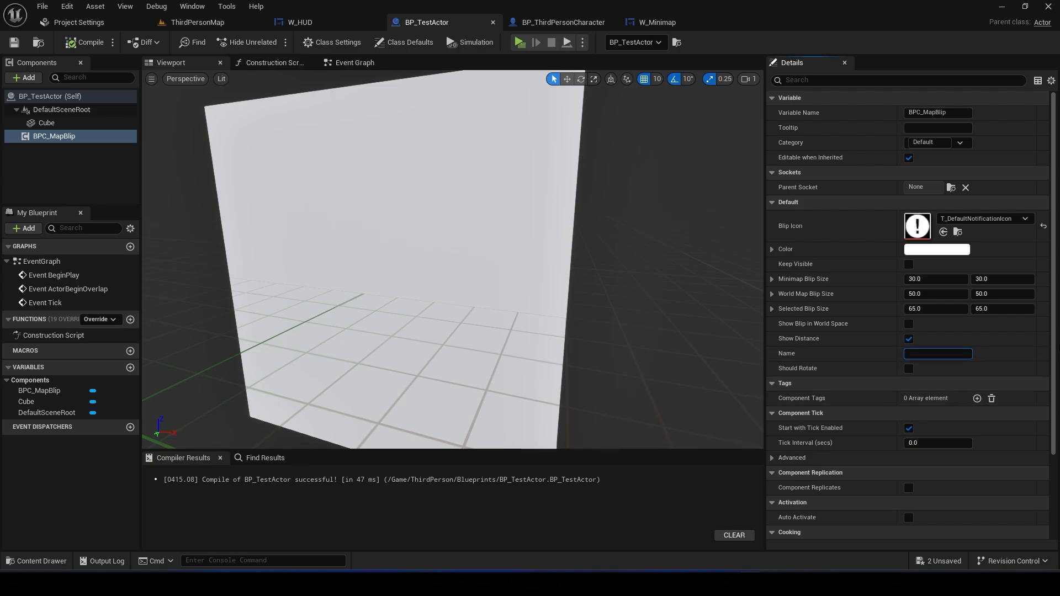
pyautogui.write('Tes')
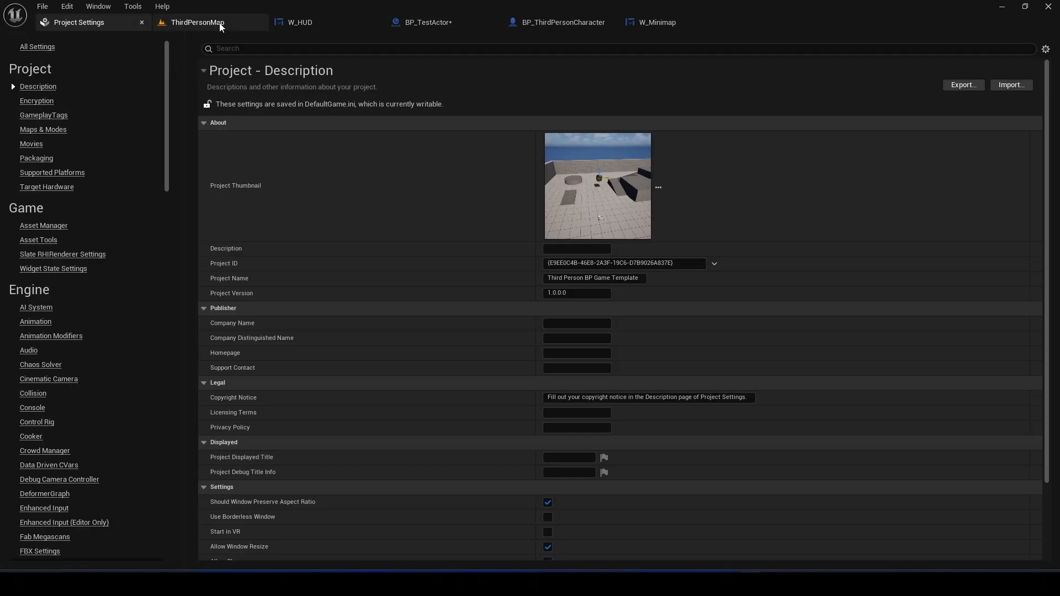
pyautogui.click(288, 42)
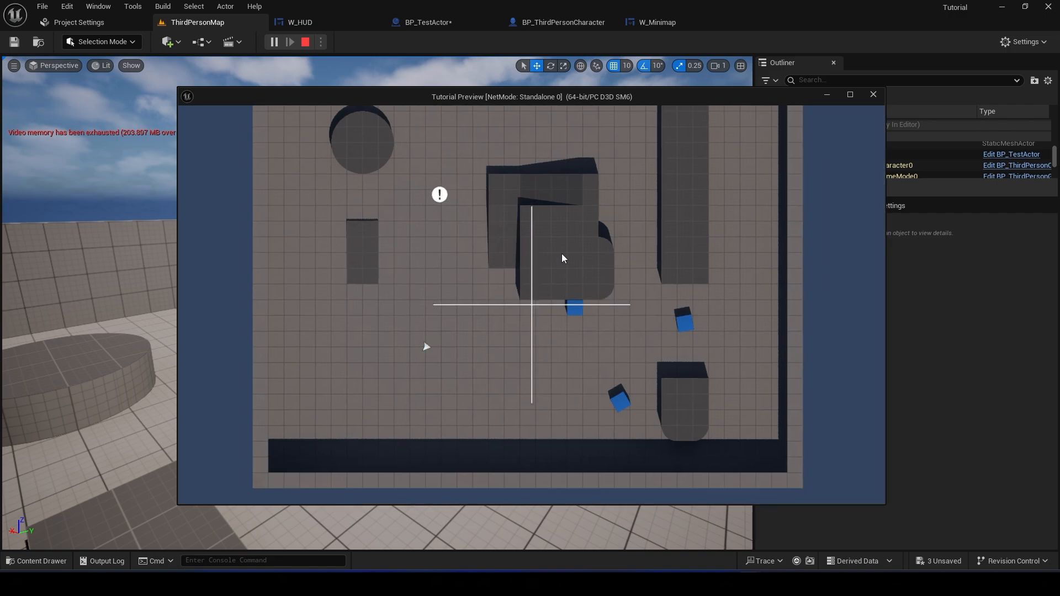
pyautogui.click(424, 22)
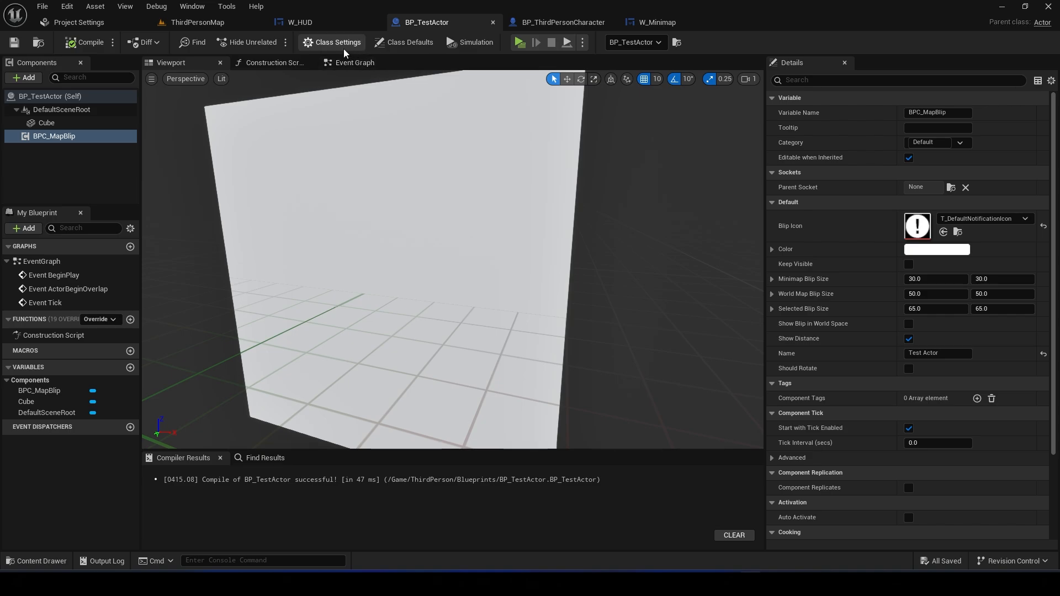
pyautogui.click(197, 22)
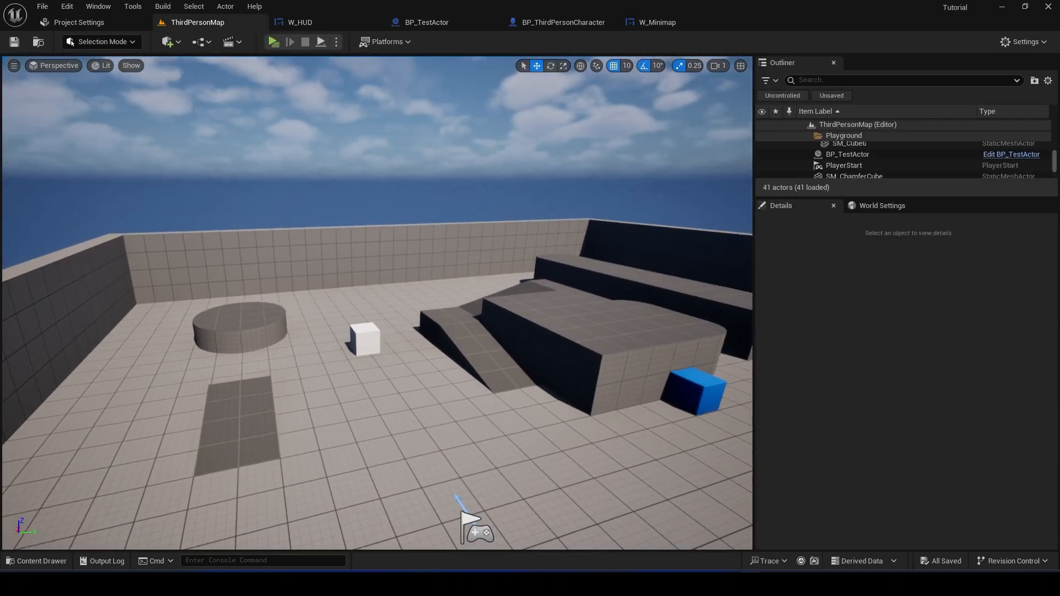
# - Check the HUD creation in BP_ThirdPersonCharacter's Event Graph, then bring up W_HUD's Controls graph
pyautogui.click(557, 22)
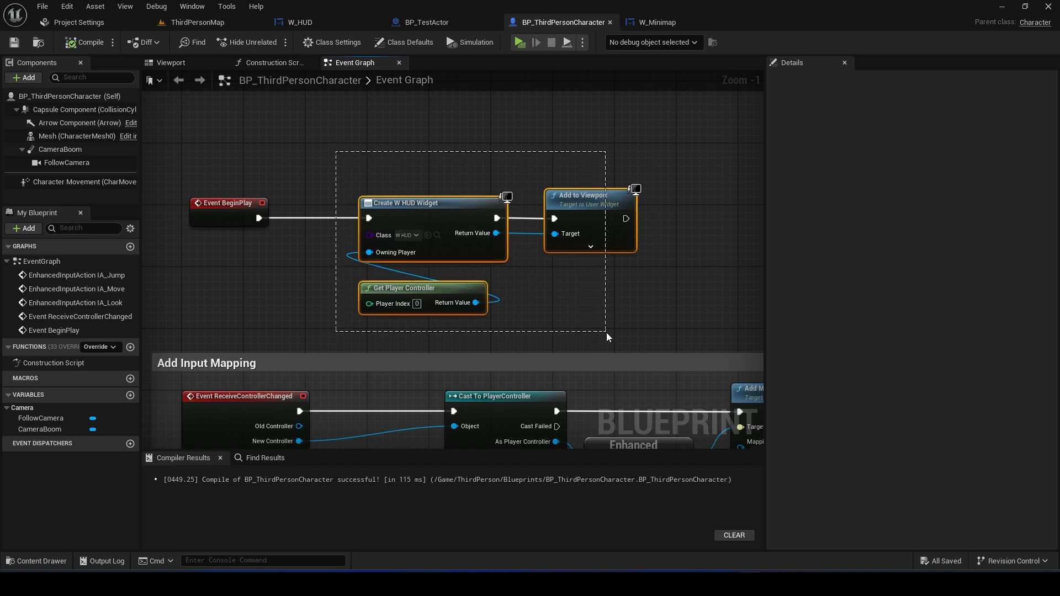
pyautogui.click(40, 561)
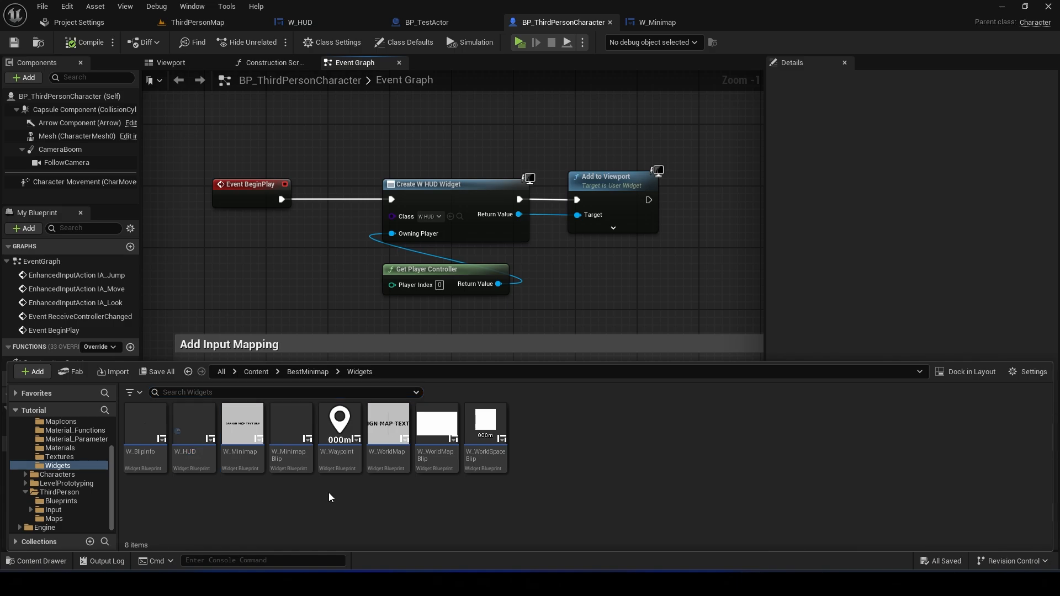
pyautogui.click(297, 22)
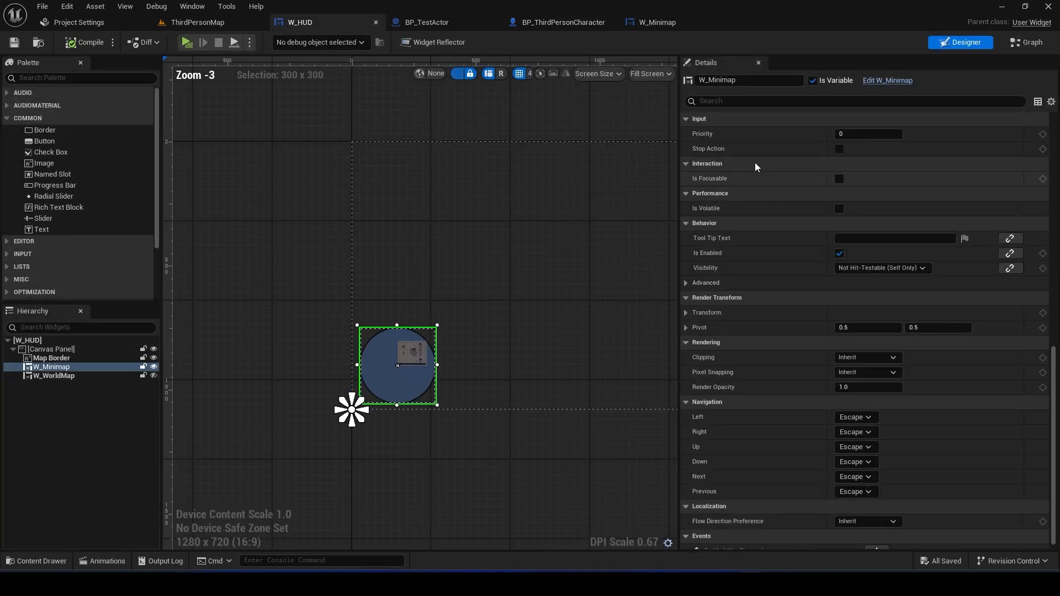
pyautogui.click(1026, 42)
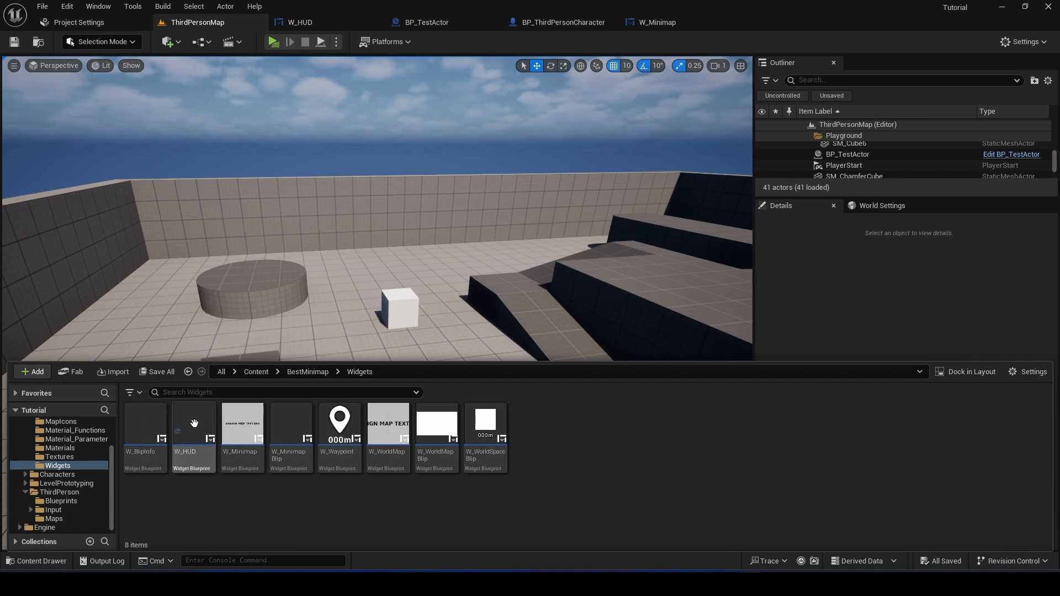
pyautogui.doubleClick(192, 423)
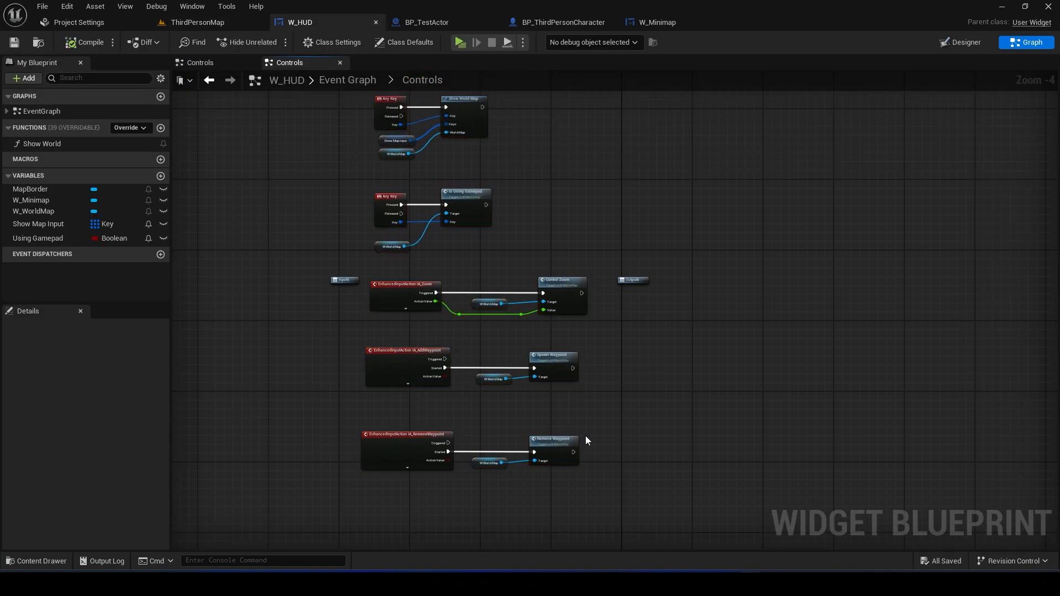
# - Inspect the map, zoom and waypoint input nodes, then switch W_HUD to Designer view
pyautogui.click(348, 80)
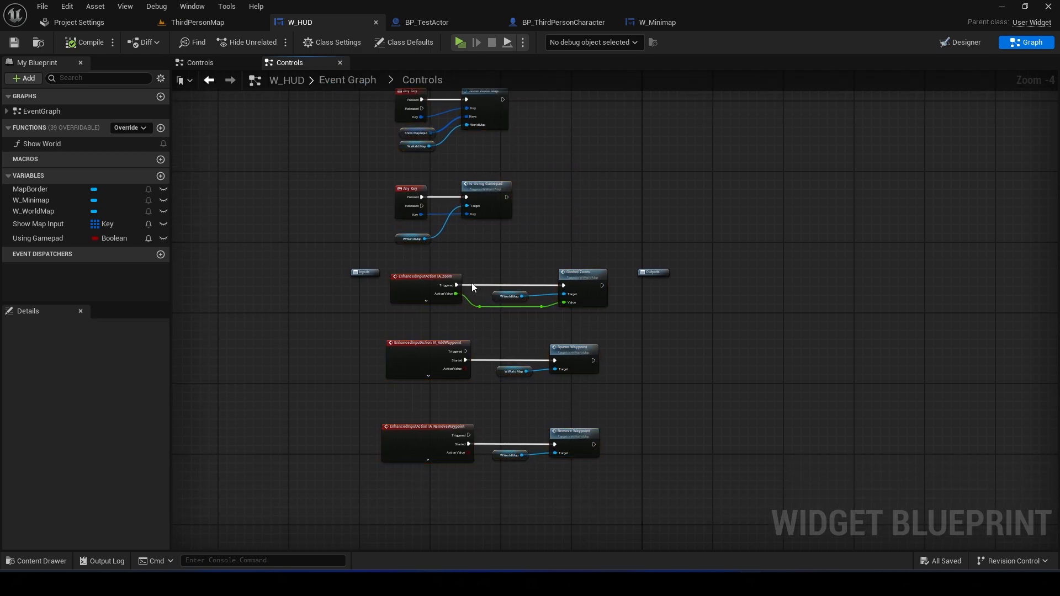
pyautogui.click(965, 42)
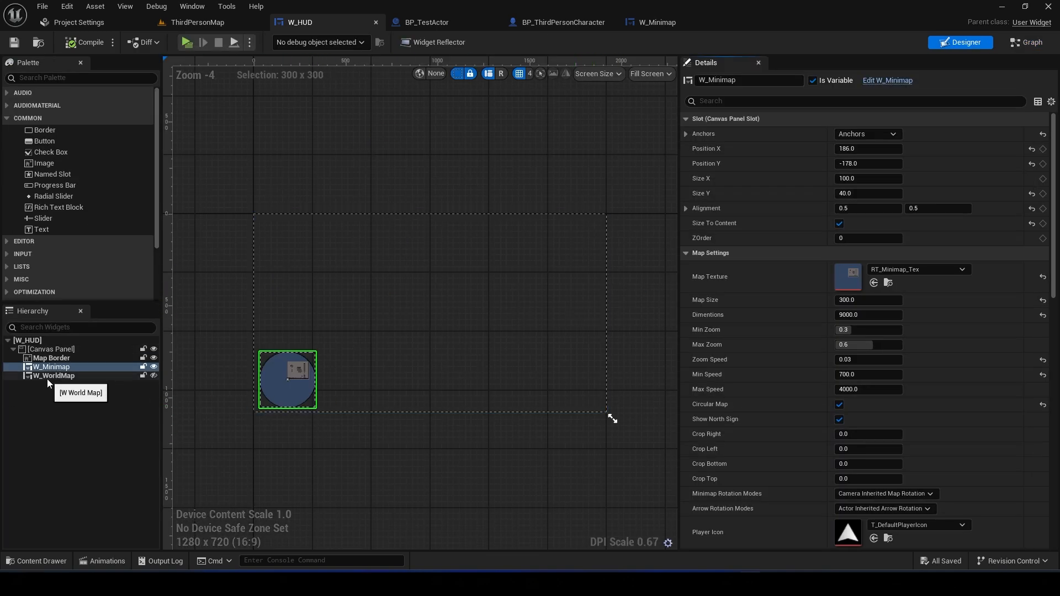
# - Inspect W_WorldMap's settings and the User Created palette, then play and place a waypoint on the world map
pyautogui.click(54, 375)
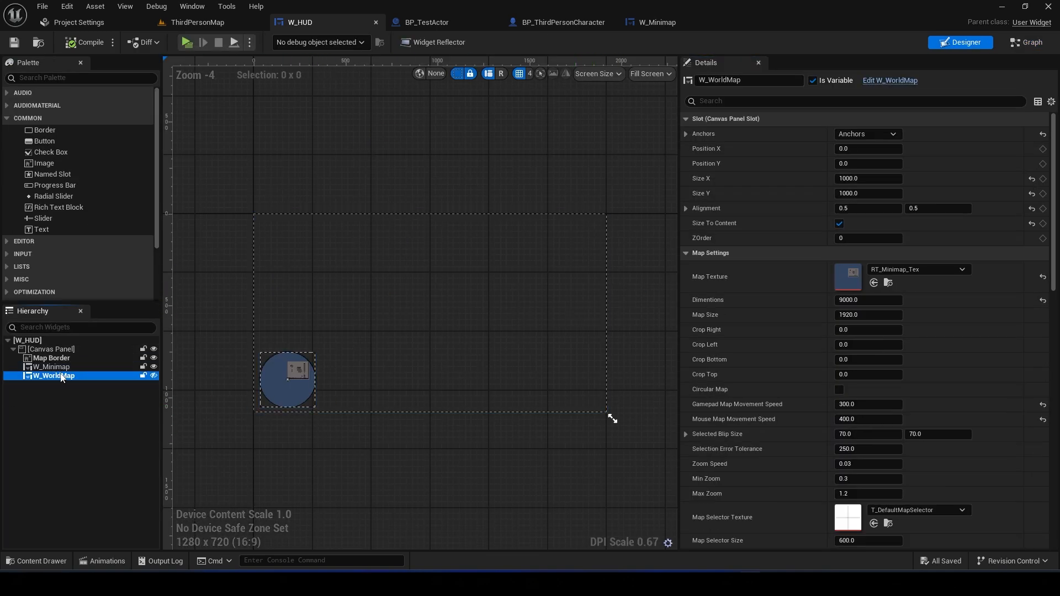
pyautogui.click(54, 367)
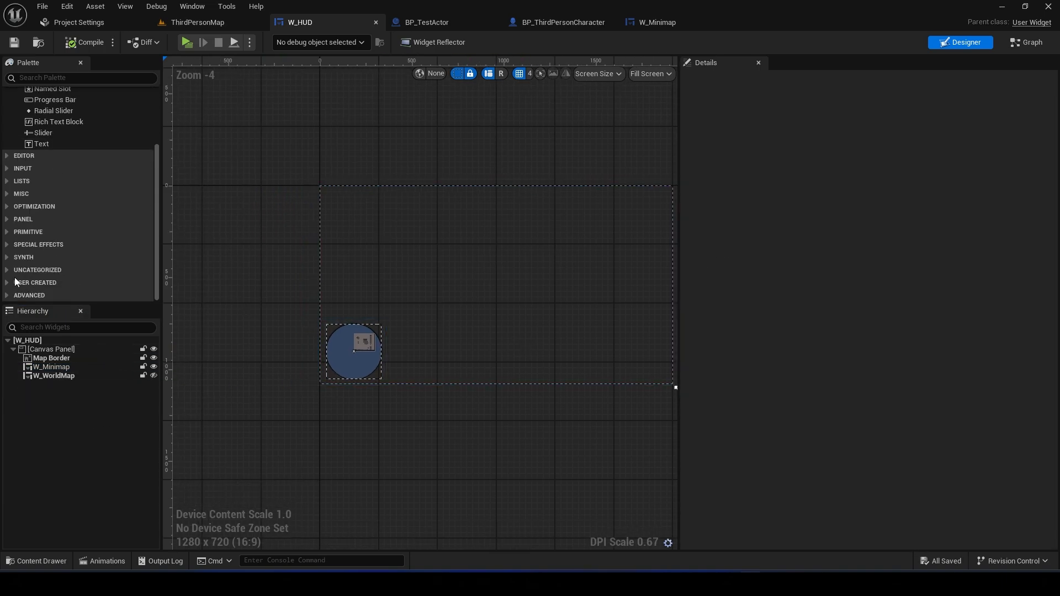
pyautogui.click(81, 78)
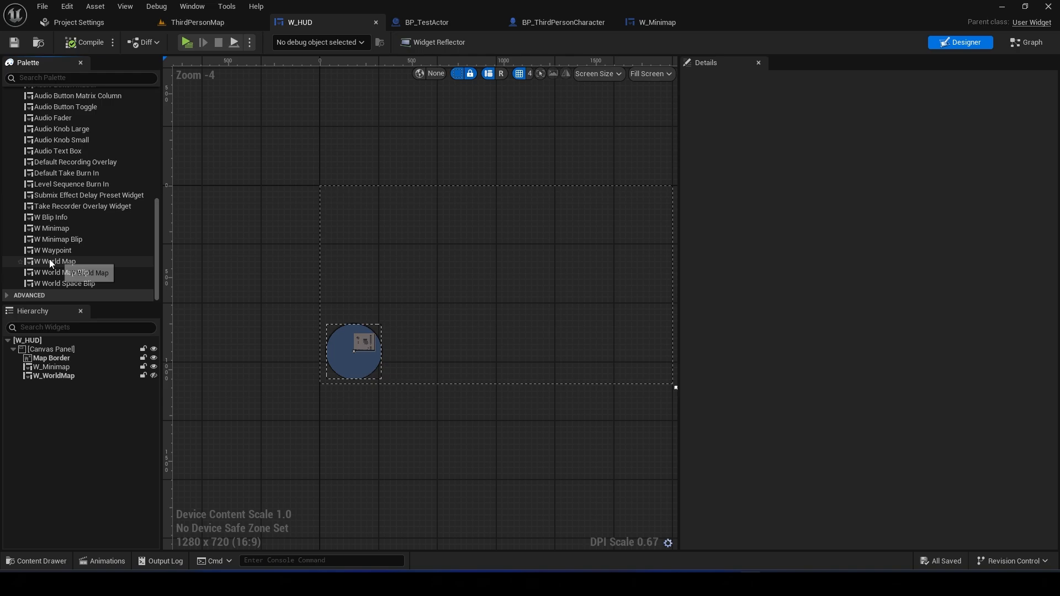
pyautogui.click(192, 7)
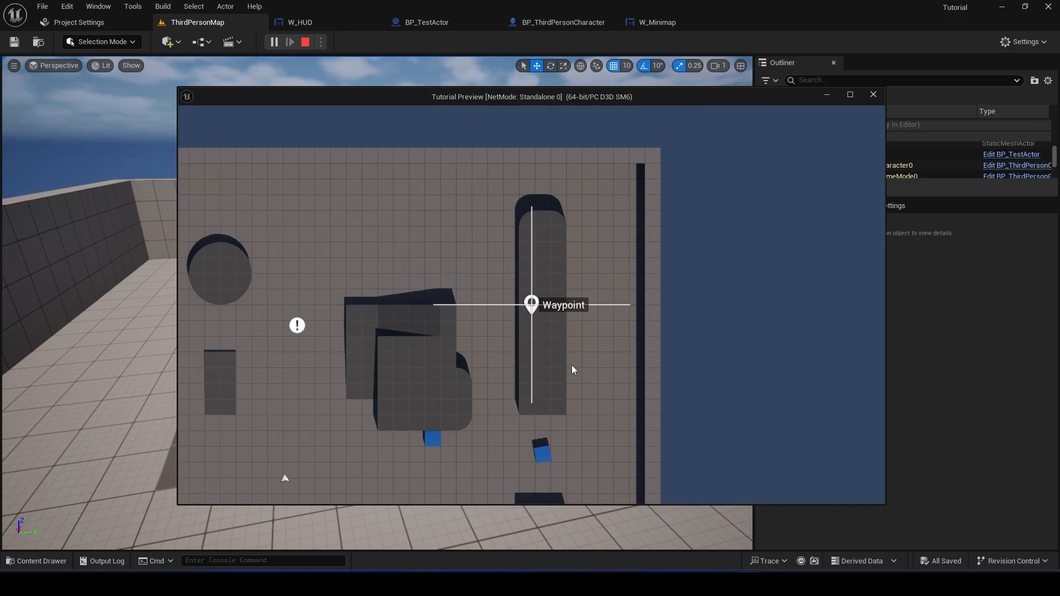
# - Stop and restart play, showing the world map with the test actor blip and no waypoint
pyautogui.click(305, 42)
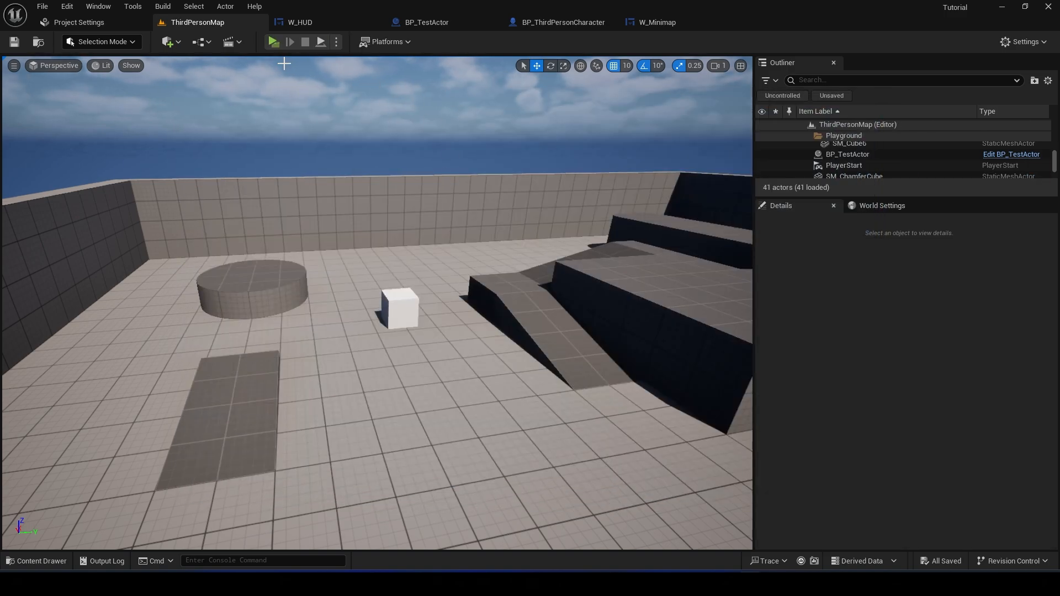
pyautogui.click(273, 40)
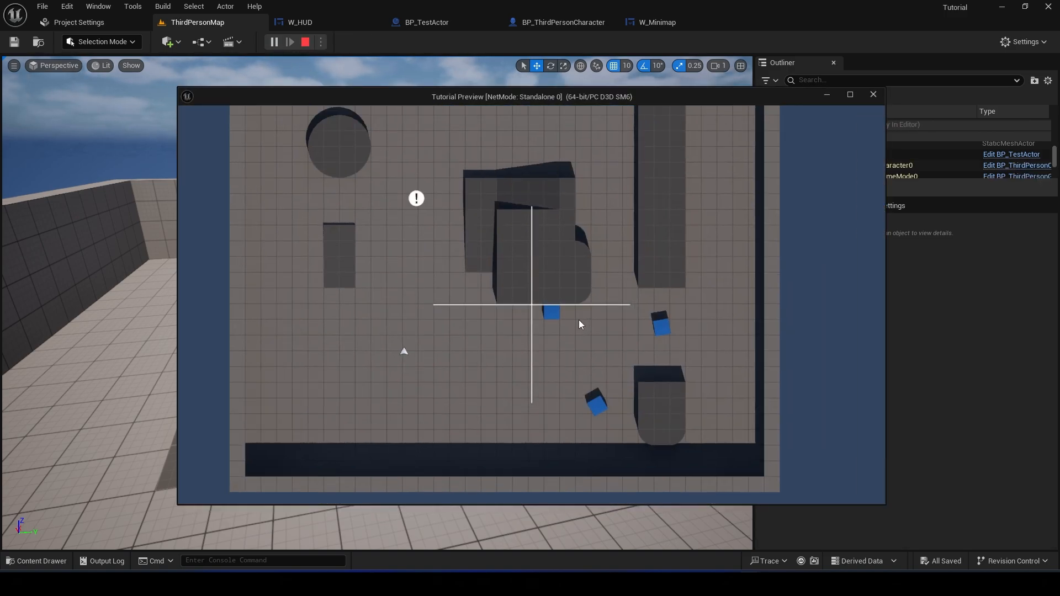